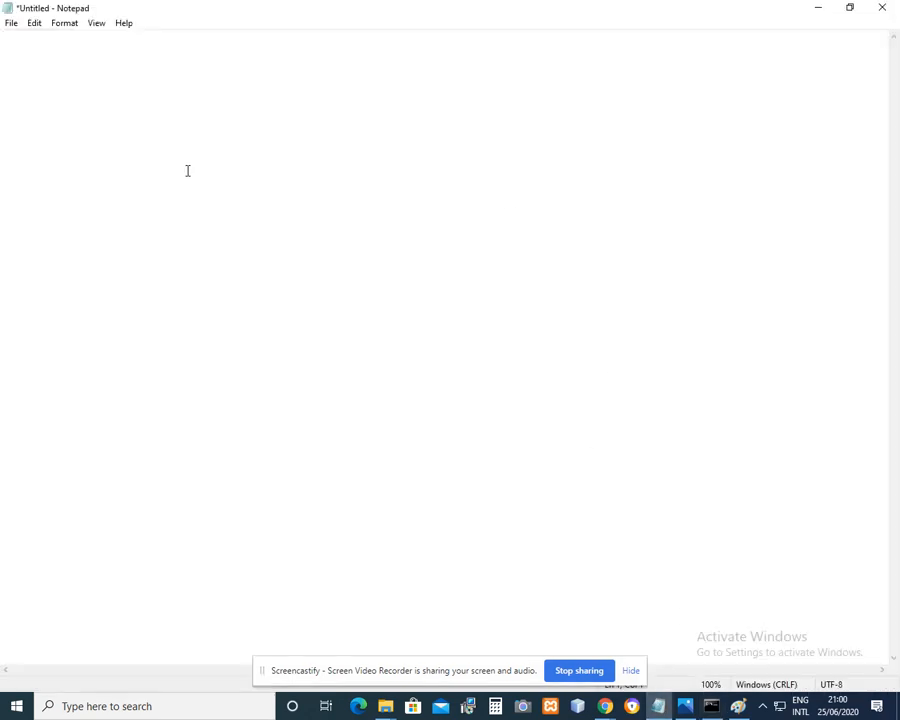
- Write the Java source for class sample, starting with import java.io.*; and a main printing the welcome line
{"action": "type", "text": "import java.io.*;"}
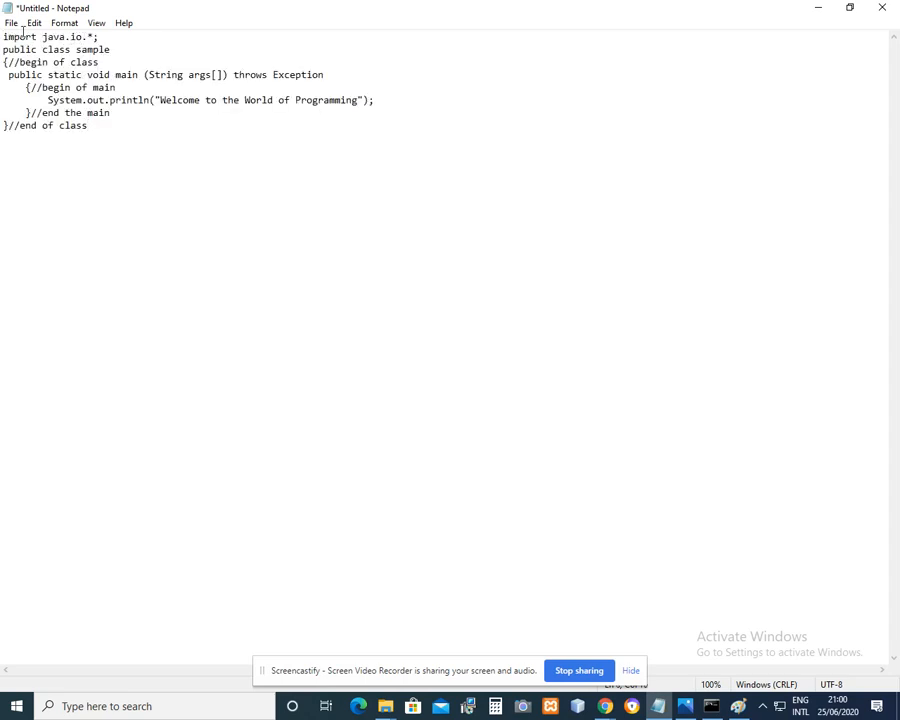
- Start Save As and browse to C:\j2sdk1.4.2_19\bin
{"action": "left_click", "coordinate": [14, 22]}
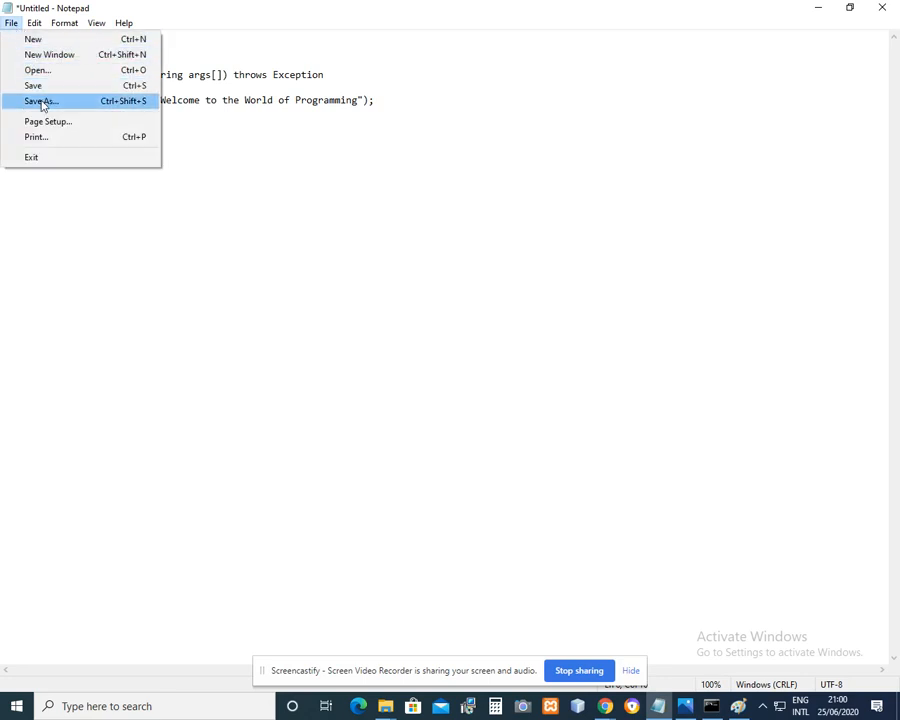
{"action": "left_click", "coordinate": [44, 100]}
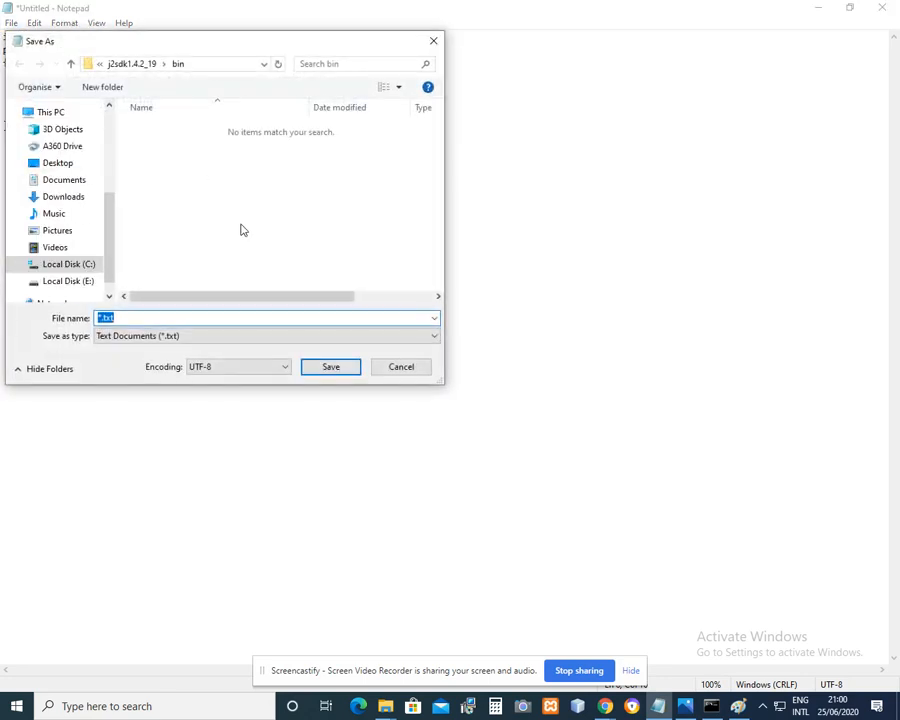
{"action": "left_click", "coordinate": [66, 264]}
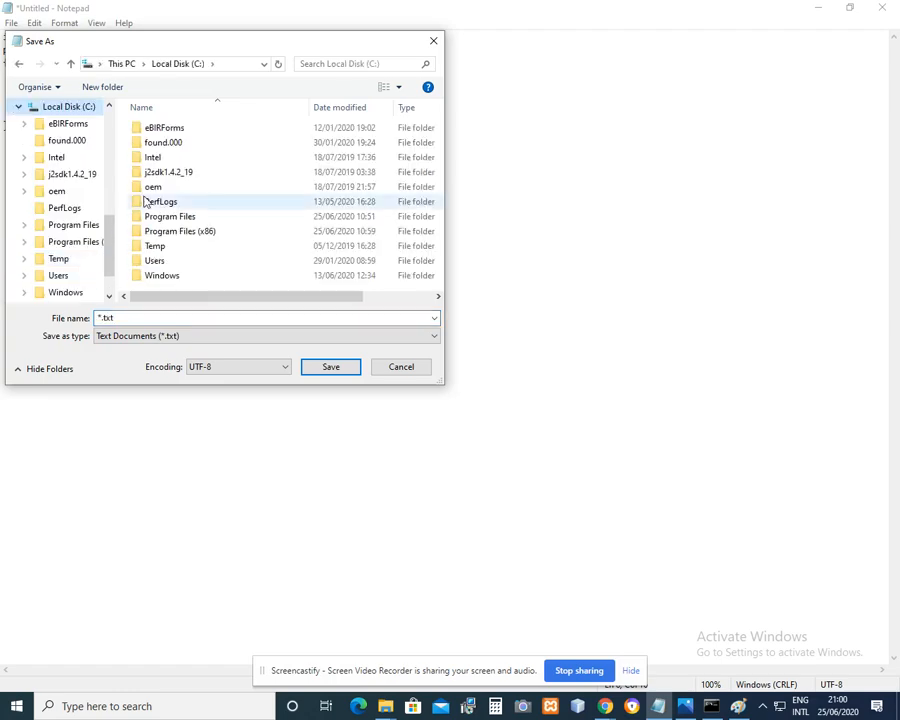
{"action": "double_click", "coordinate": [168, 172]}
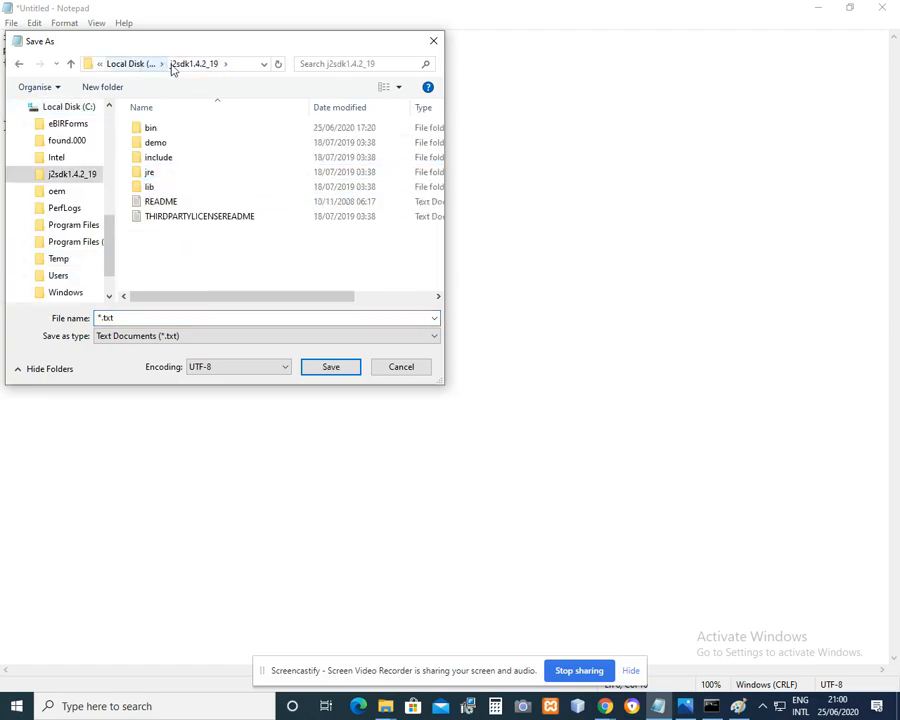
{"action": "left_click", "coordinate": [152, 128]}
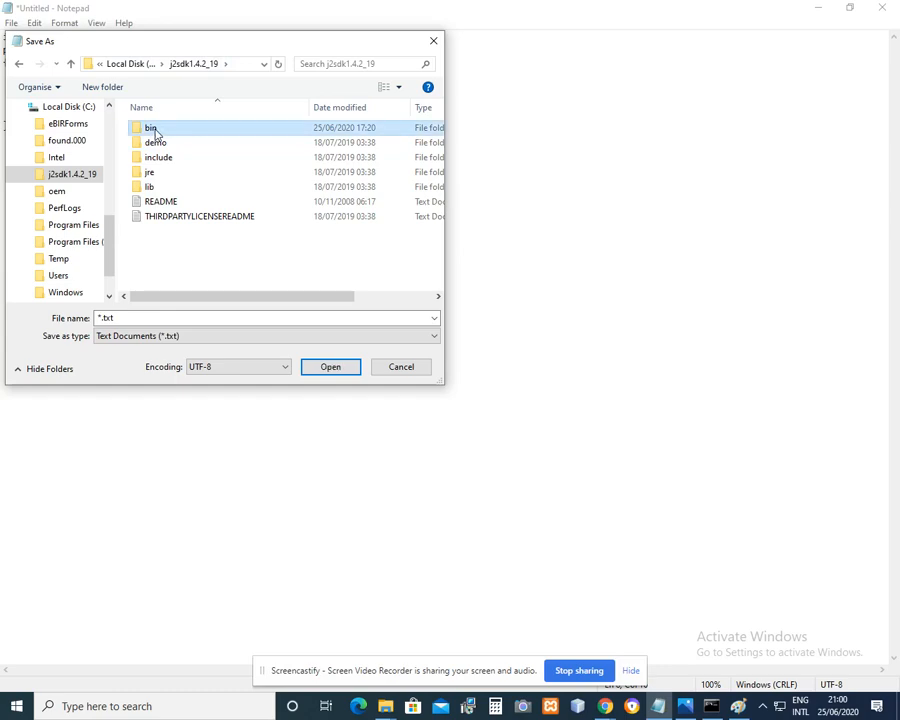
{"action": "double_click", "coordinate": [152, 128]}
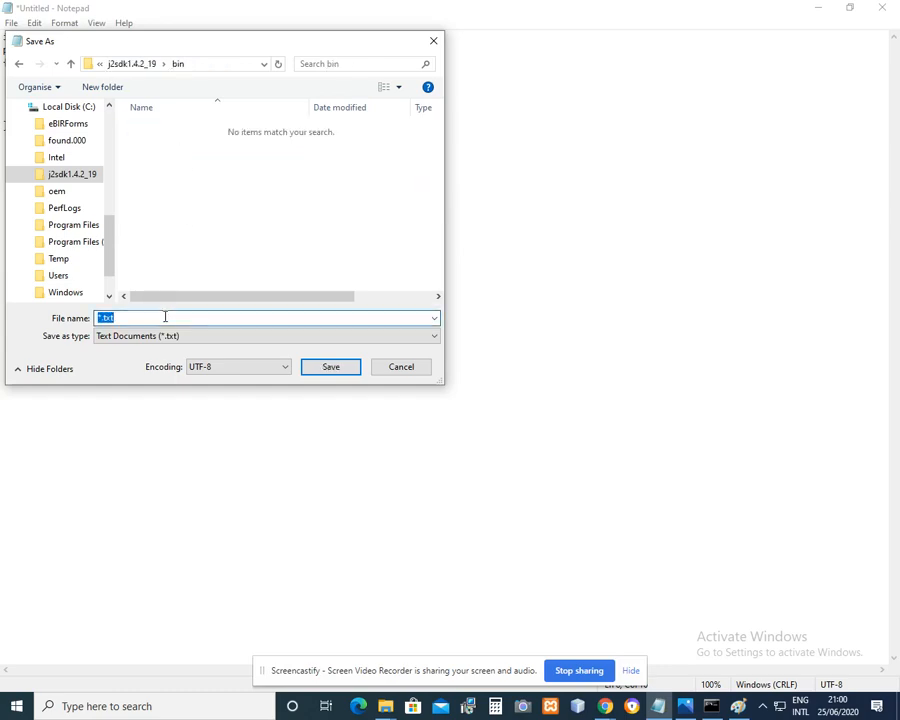
- Save the program as sample.java, replacing the existing file
{"action": "type", "text": "sample"}
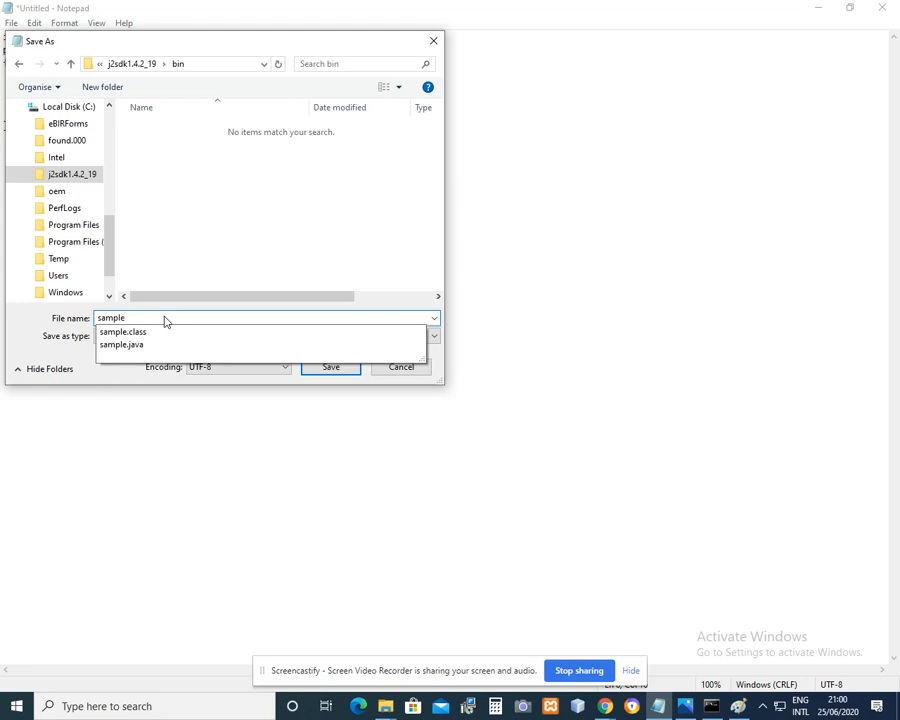
{"action": "left_click", "coordinate": [120, 344]}
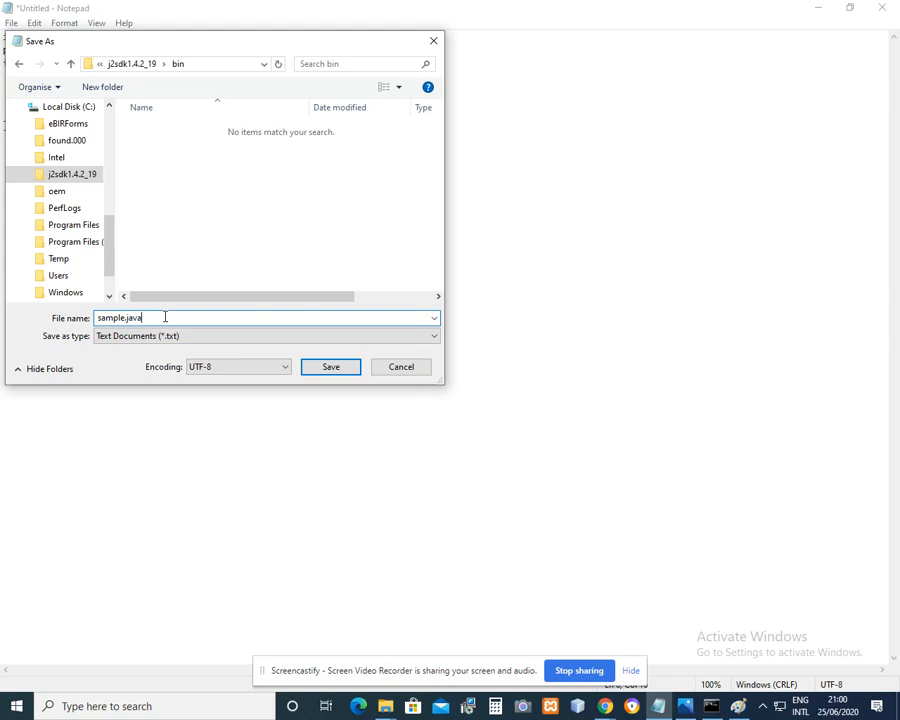
{"action": "mouse_move", "coordinate": [232, 336]}
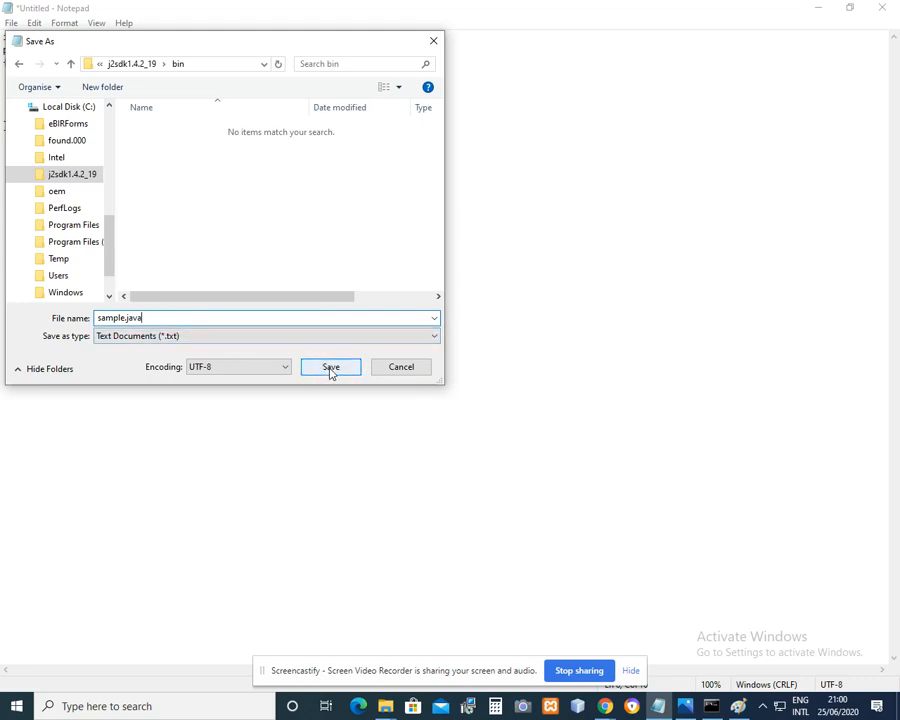
{"action": "left_click", "coordinate": [330, 368]}
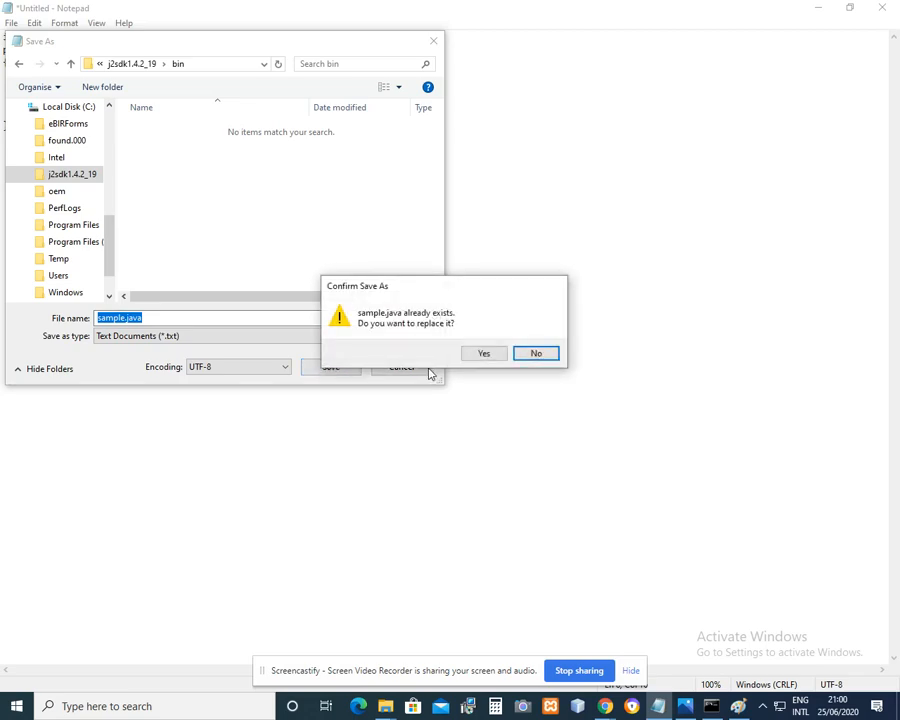
{"action": "left_click", "coordinate": [484, 352]}
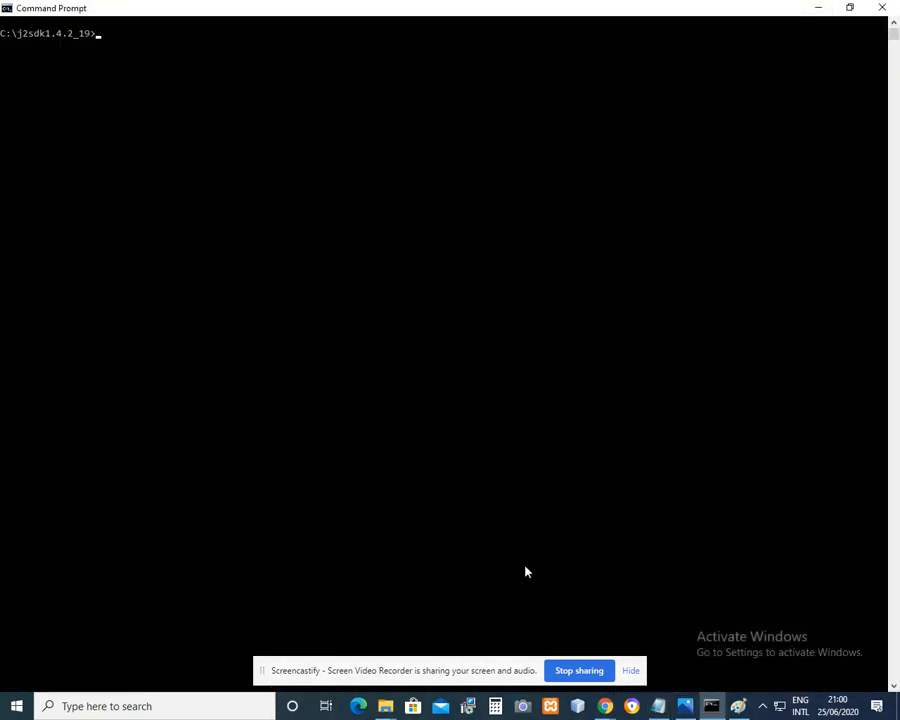
- Move up from the JDK folder to the C:\ root with cd.
{"action": "type", "text": "cs"}
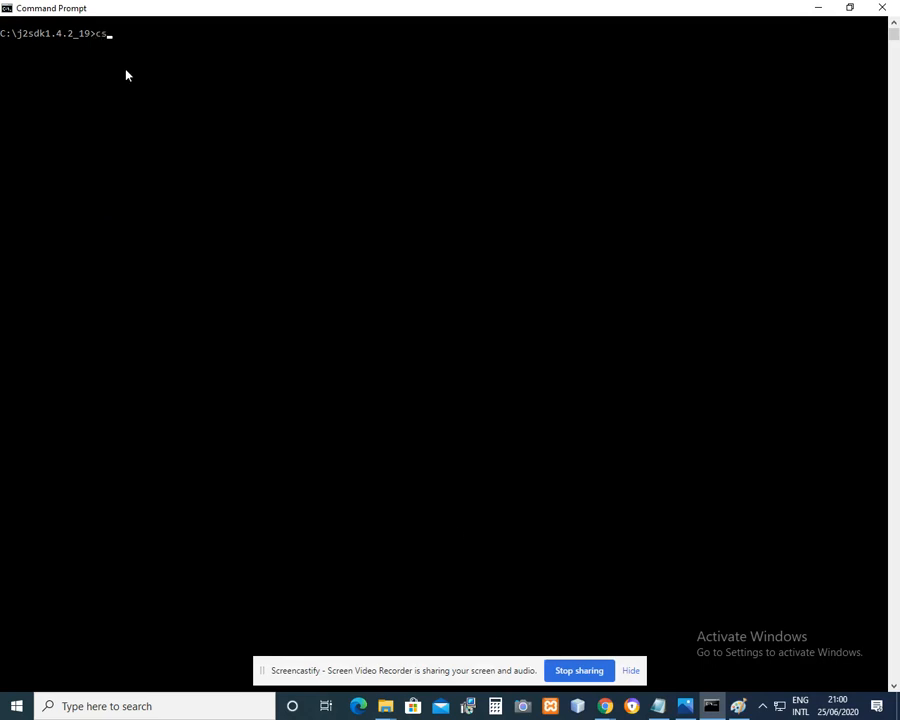
{"action": "type", "text": "cd"}
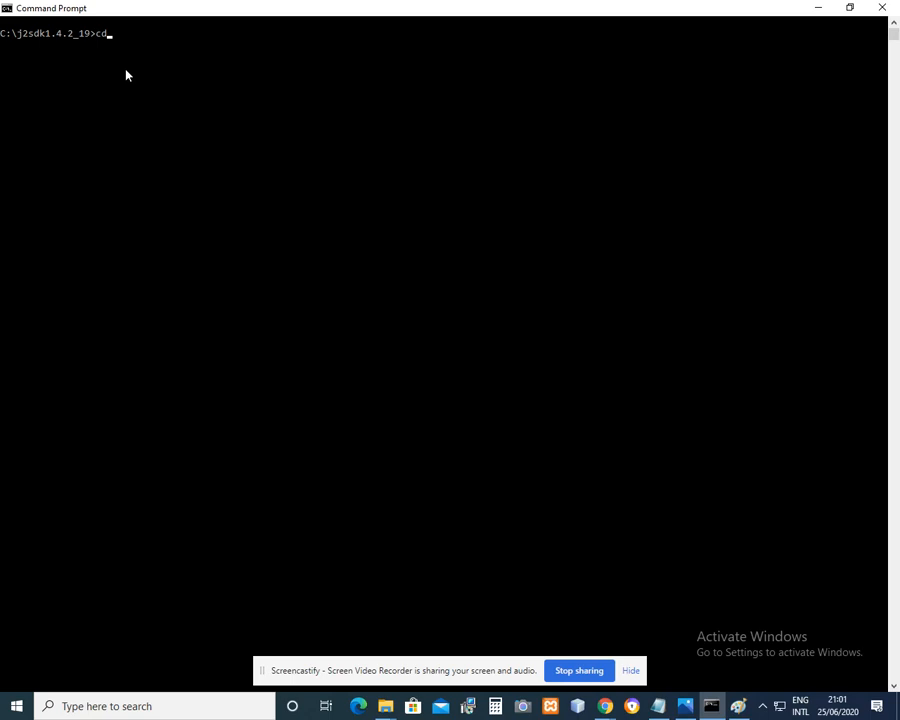
{"action": "key", "text": "enter"}
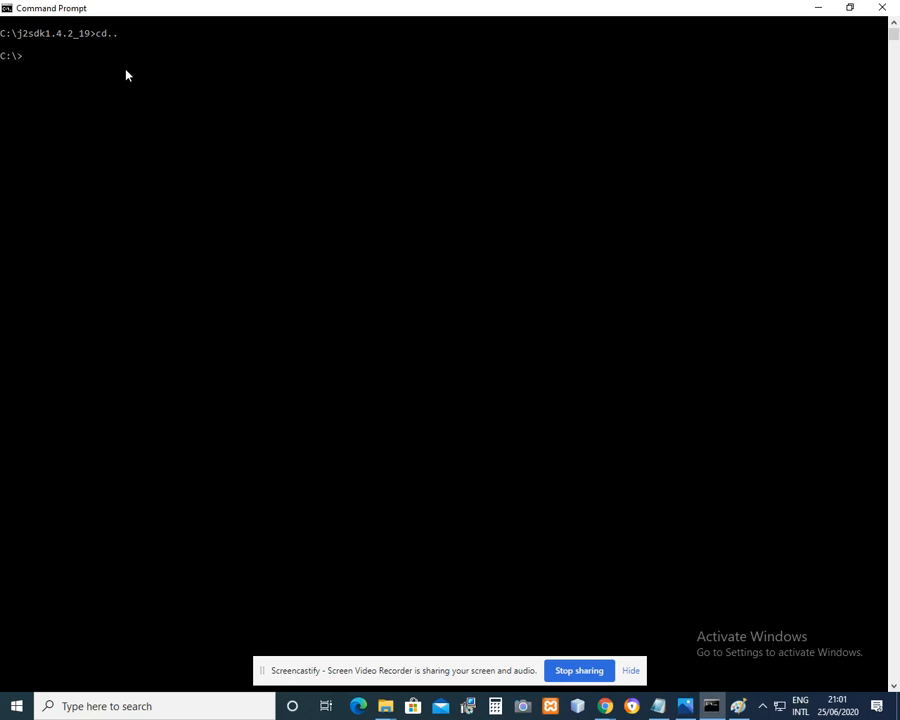
- Begin a set CLASSPATH = C:\ command, then clear the line
{"action": "type", "text": "se"}
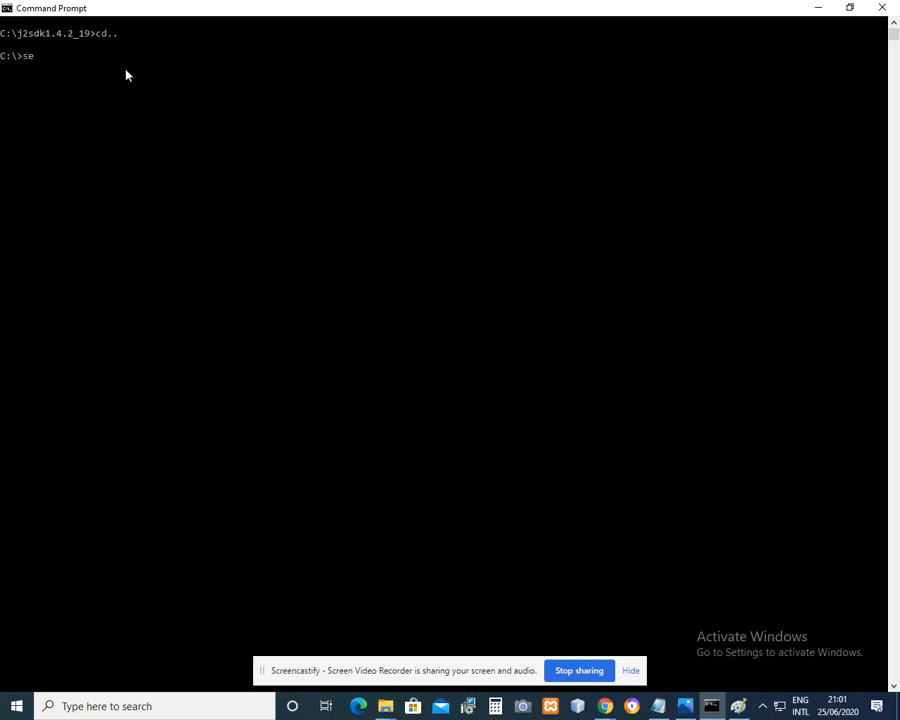
{"action": "type", "text": "t"}
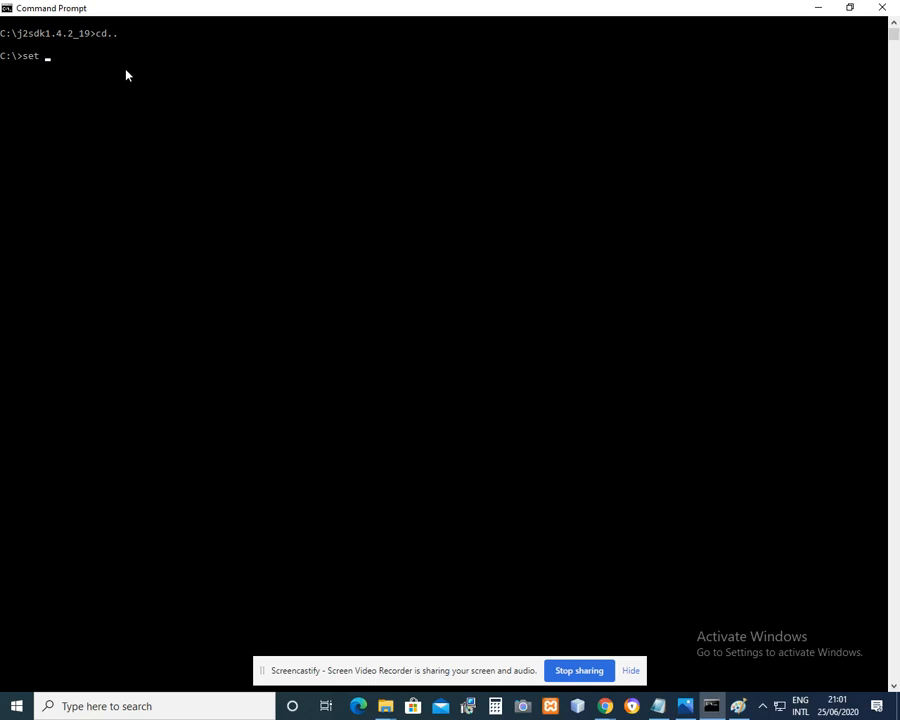
{"action": "type", "text": "CLASS"}
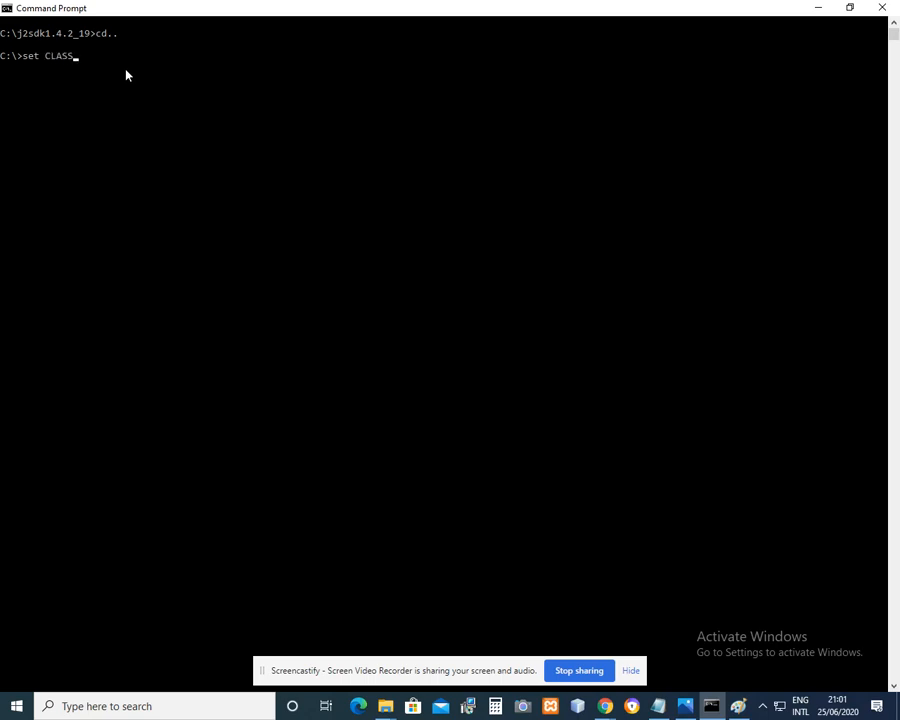
{"action": "type", "text": "PATH"}
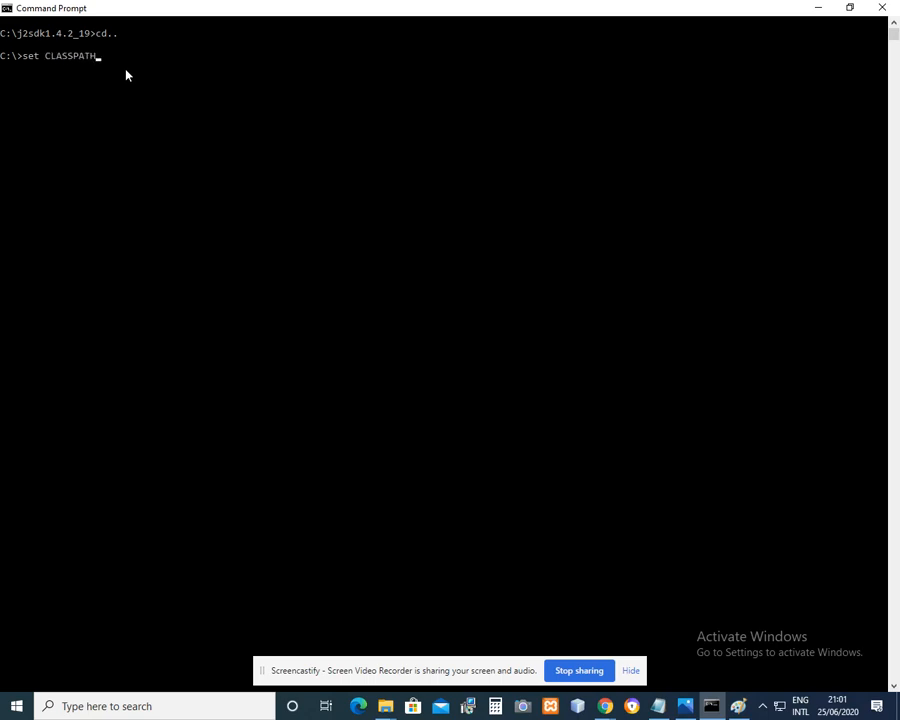
{"action": "type", "text": "= C"}
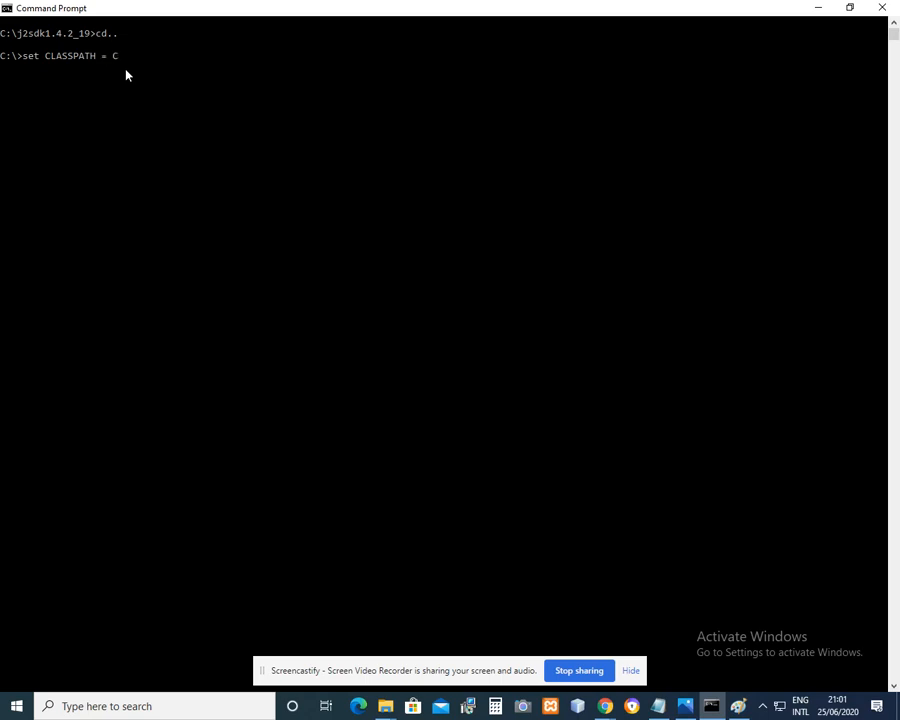
{"action": "type", "text": ":\\"}
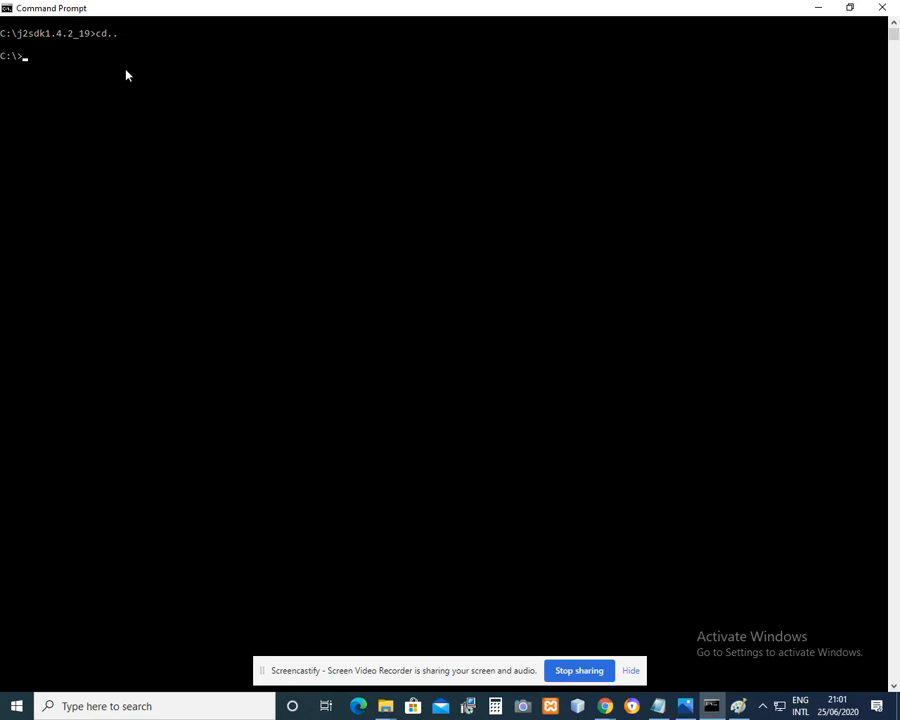
- List the C:\ root with DIR/W and begin SET CLASSPATH = C:\
{"action": "type", "text": "DIR/W"}
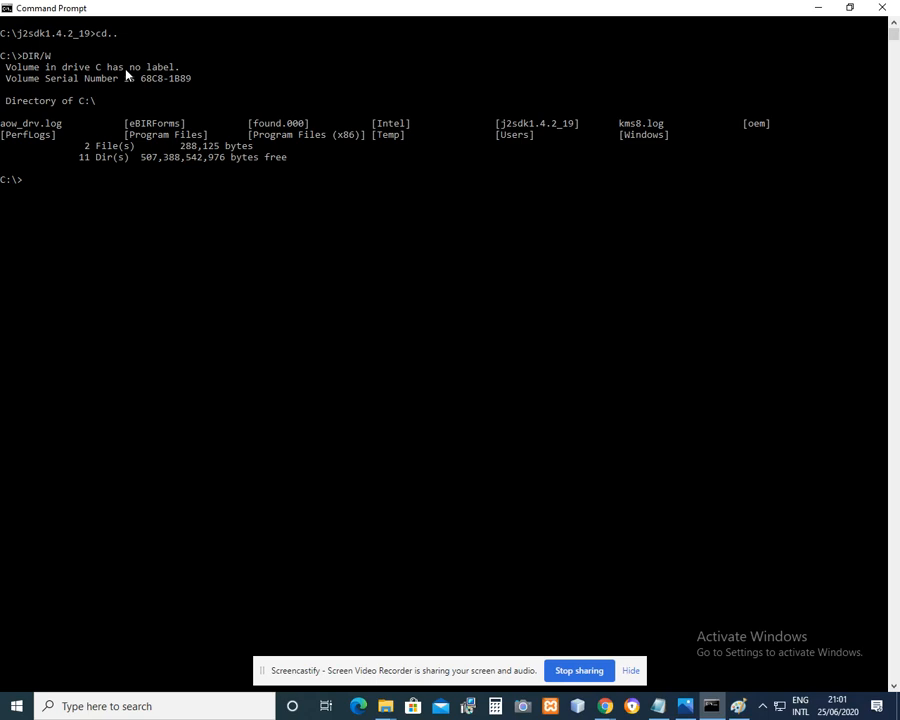
{"action": "type", "text": "S"}
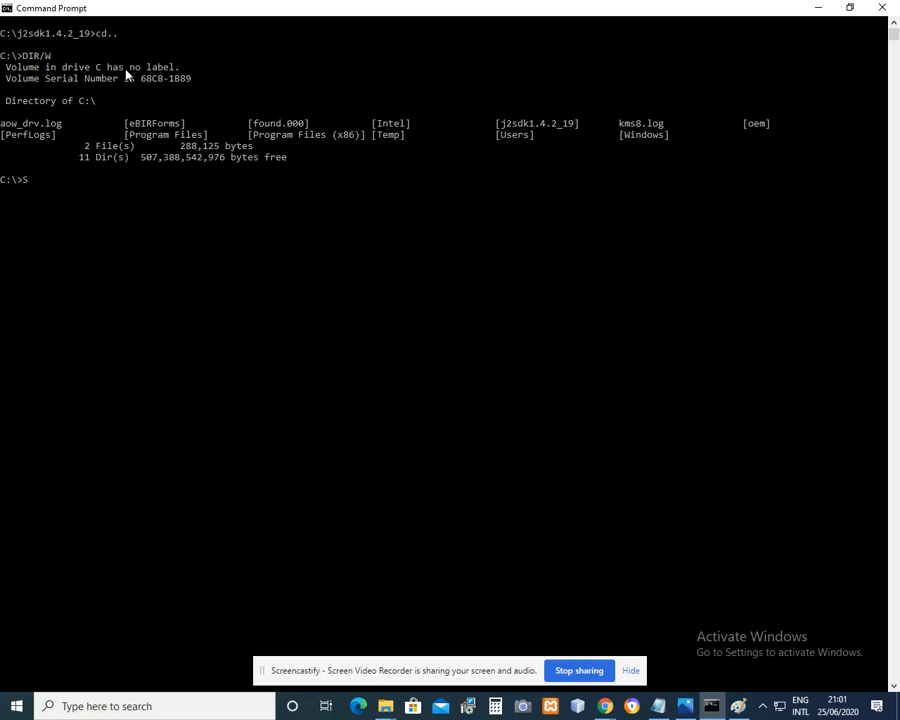
{"action": "type", "text": "ET"}
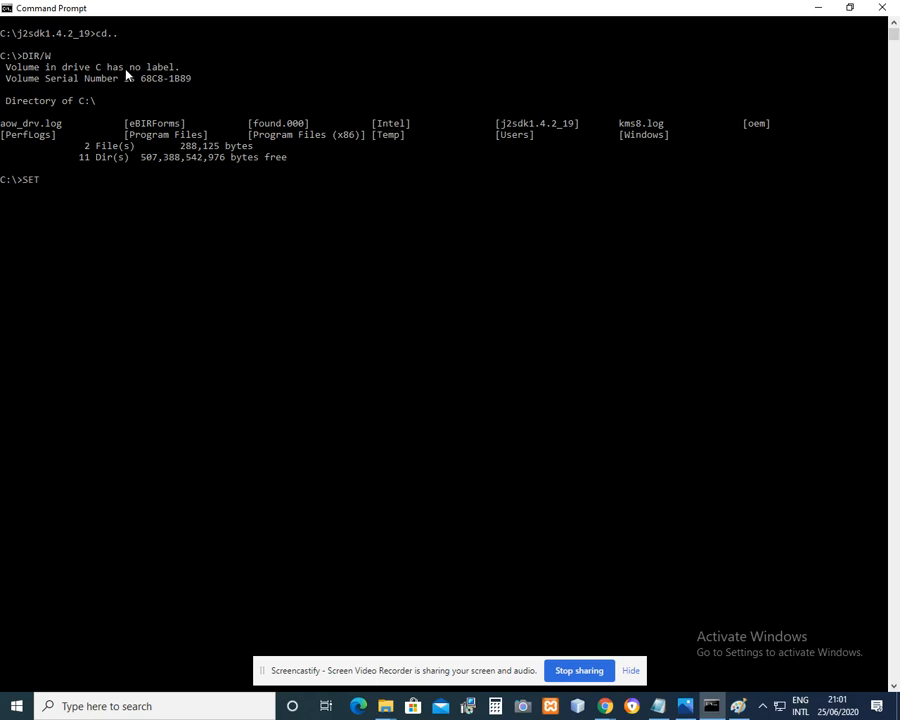
{"action": "type", "text": "C"}
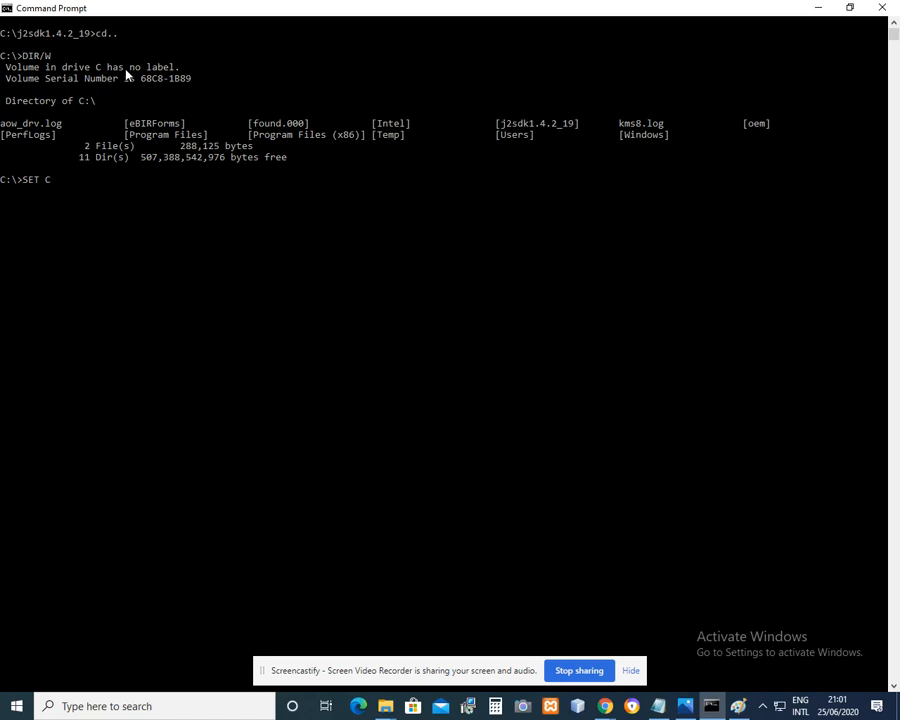
{"action": "type", "text": "LASS"}
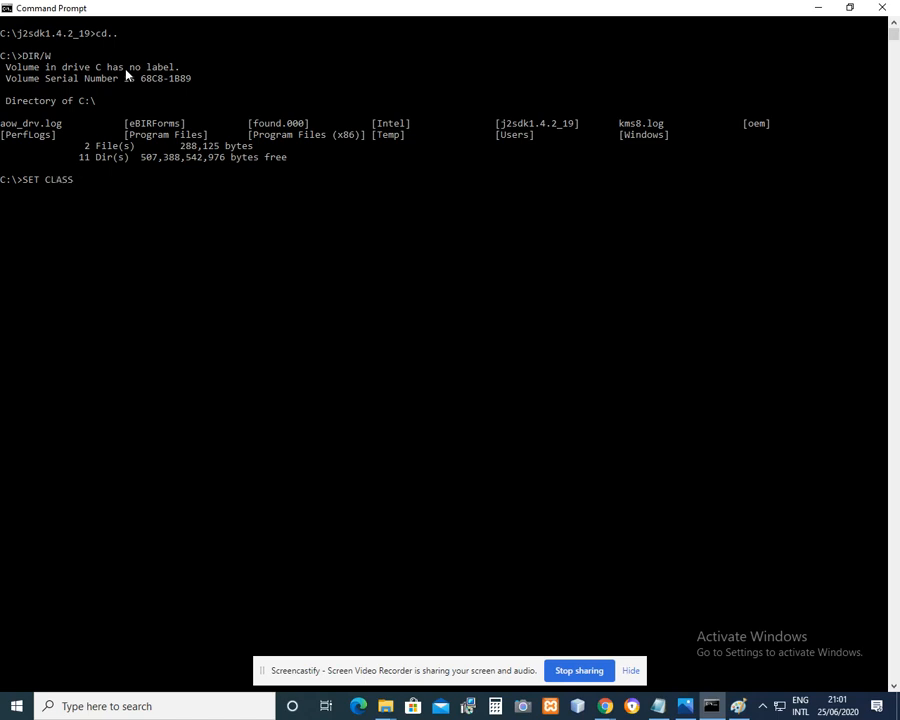
{"action": "type", "text": "PATH"}
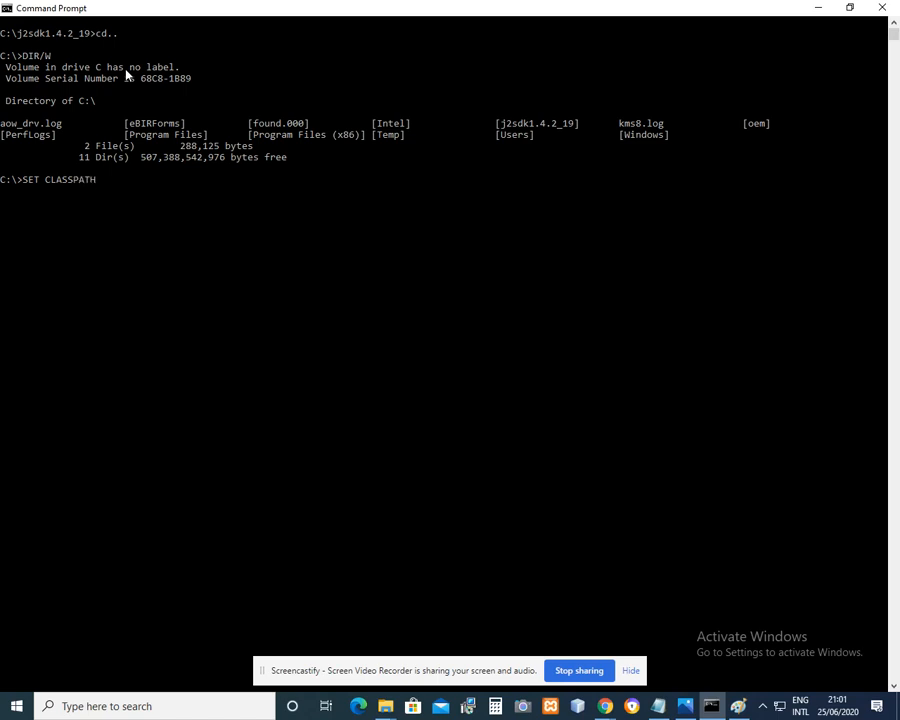
{"action": "type", "text": "= C"}
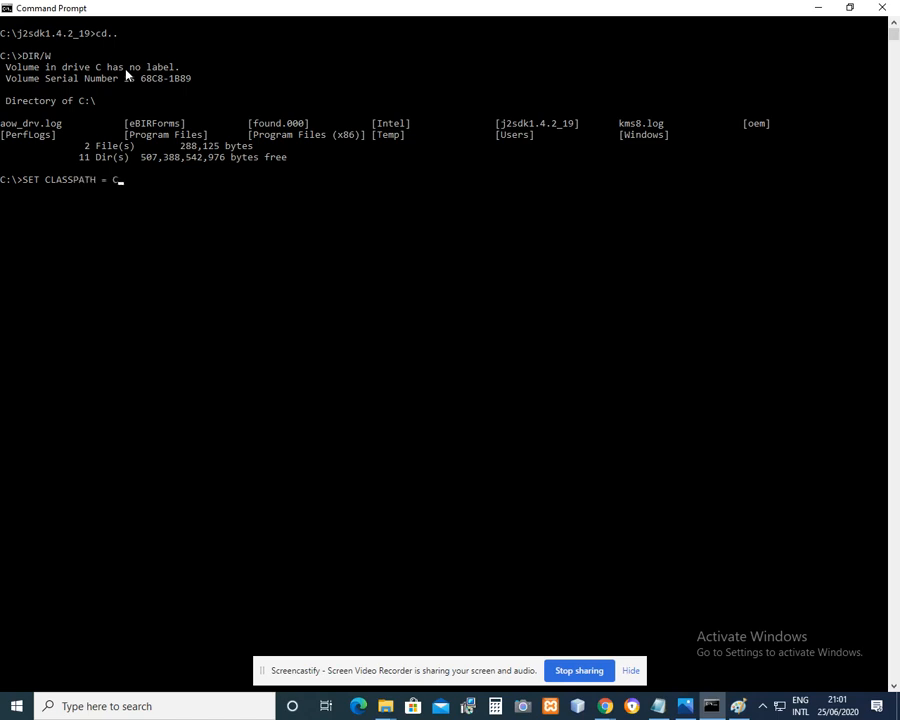
{"action": "type", "text": ":\\"}
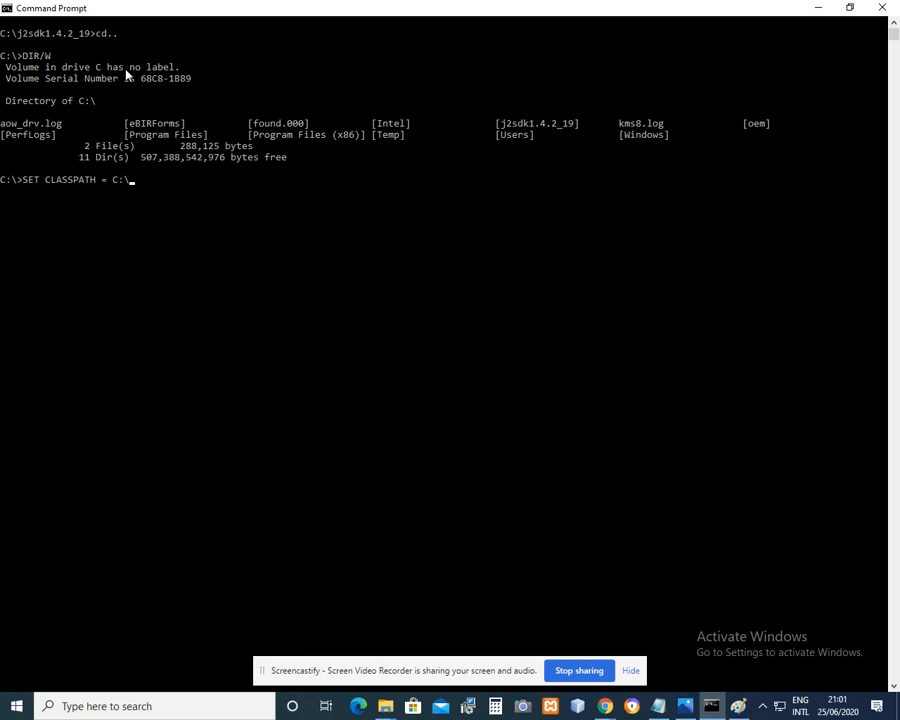
- Finish setting CLASSPATH to C:\J2SDK1.4.2_19\BIN and start a CD command
{"action": "type", "text": "J2SD"}
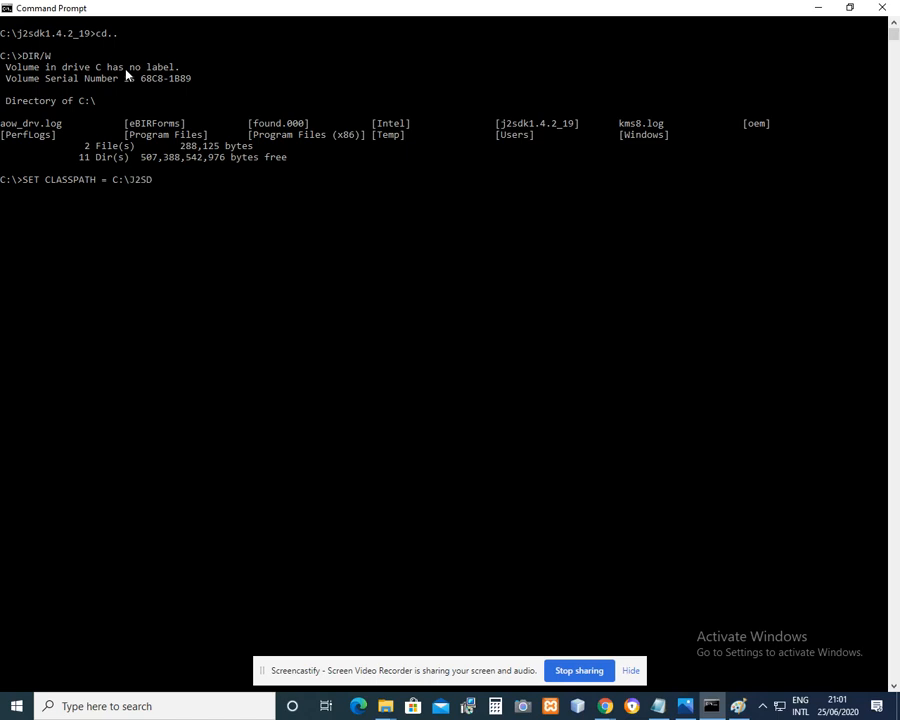
{"action": "type", "text": "1"}
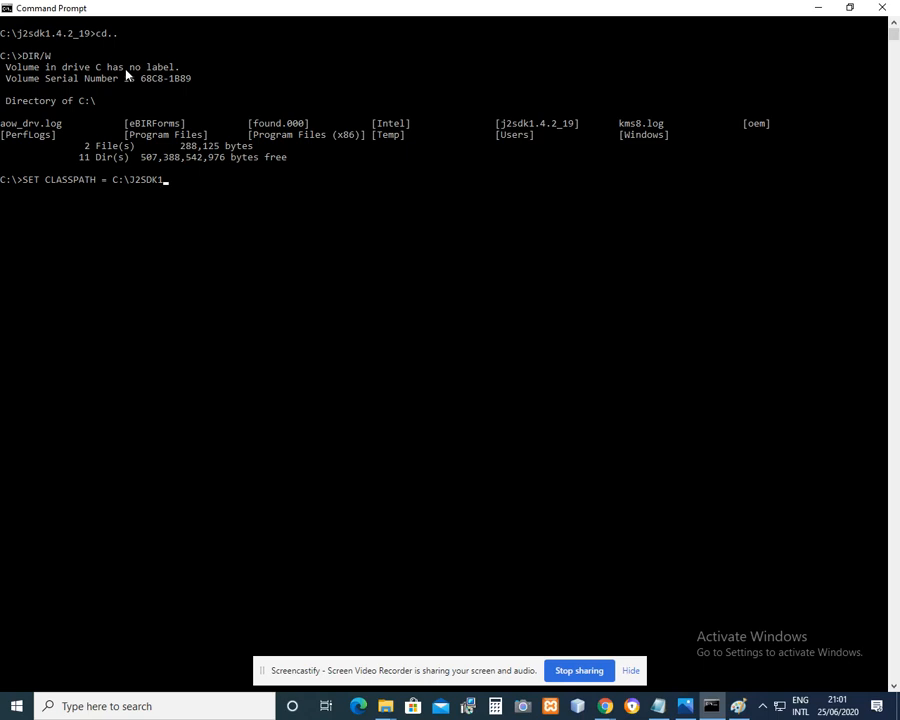
{"action": "type", "text": ".4.2"}
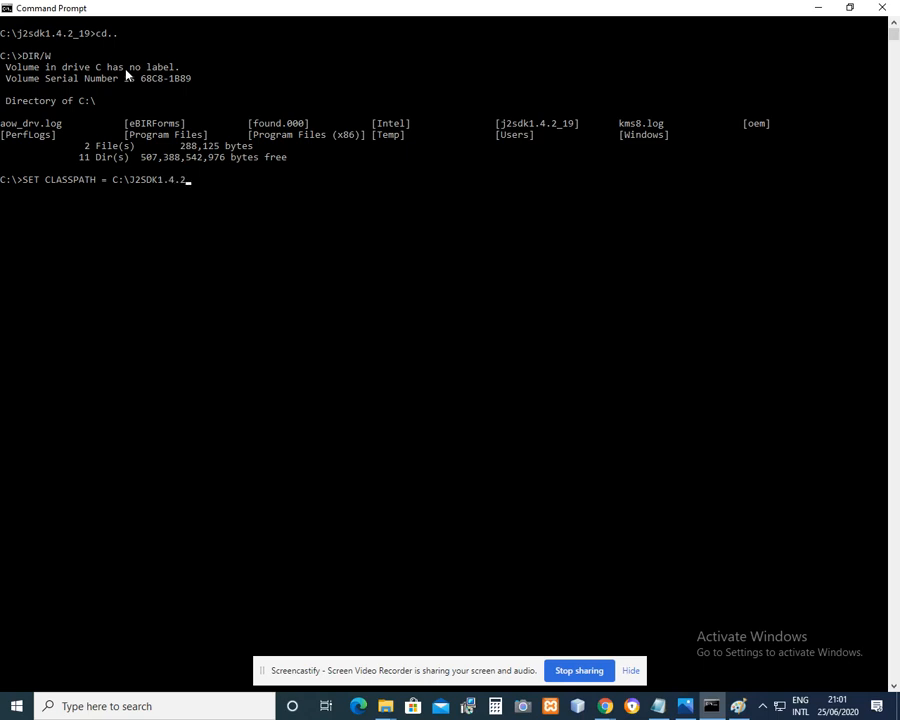
{"action": "type", "text": "_19"}
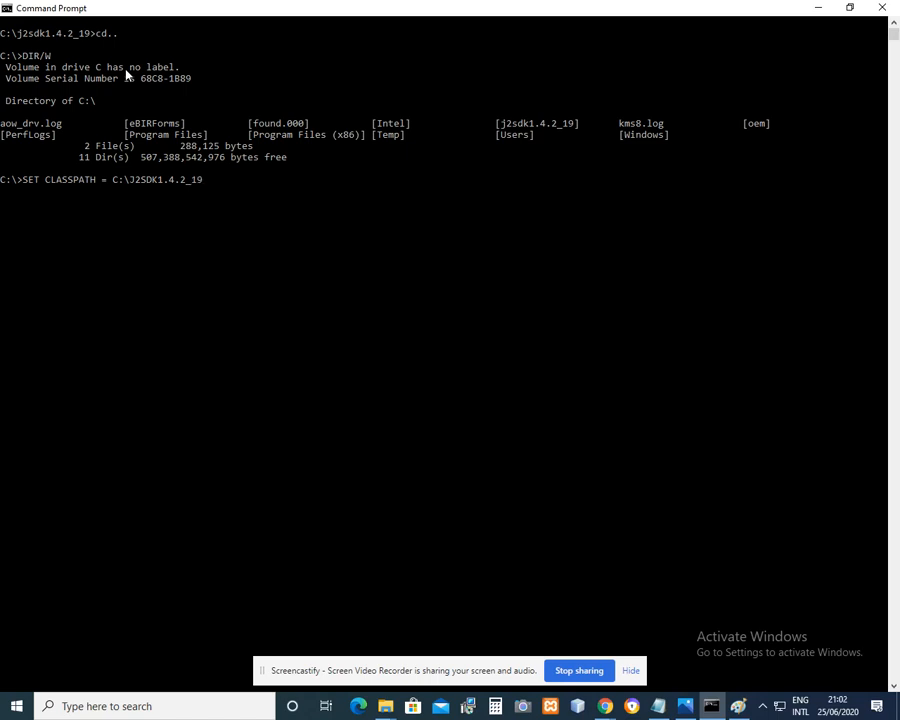
{"action": "type", "text": "\\BIN"}
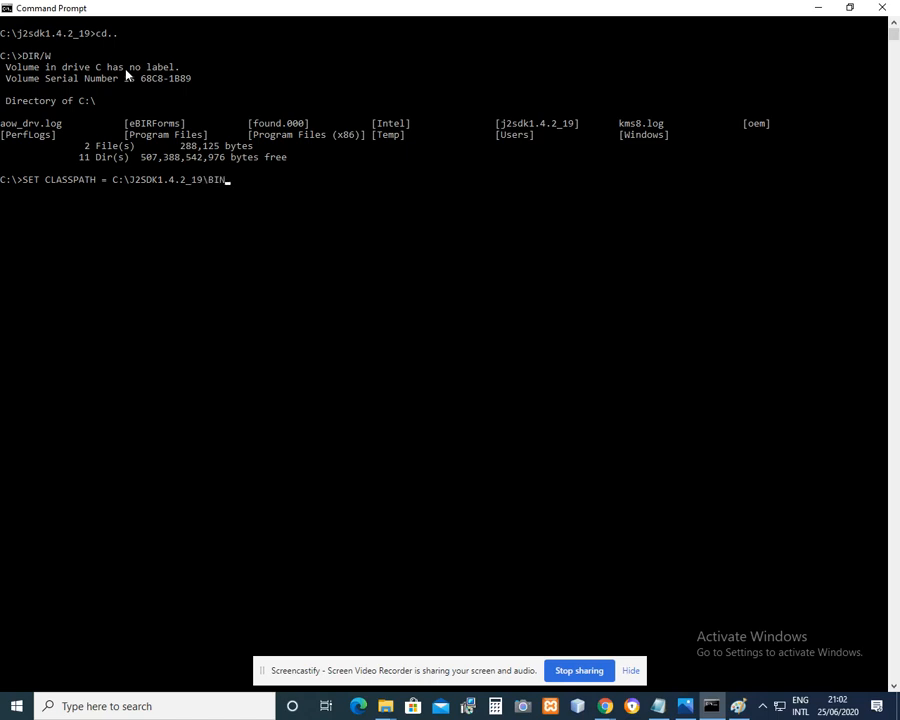
{"action": "key", "text": "Enter"}
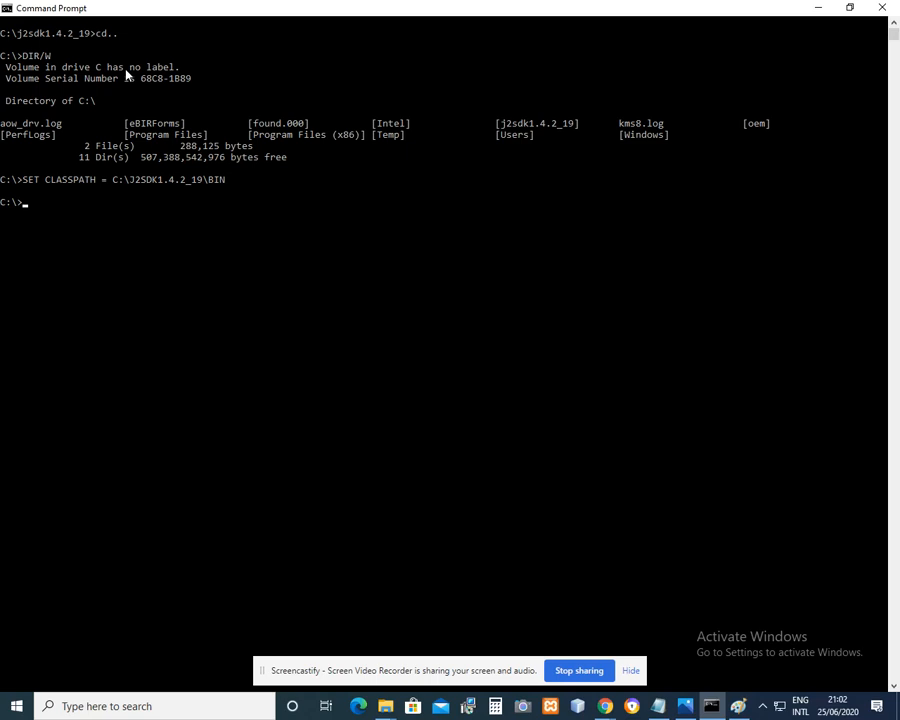
{"action": "type", "text": "CD J"}
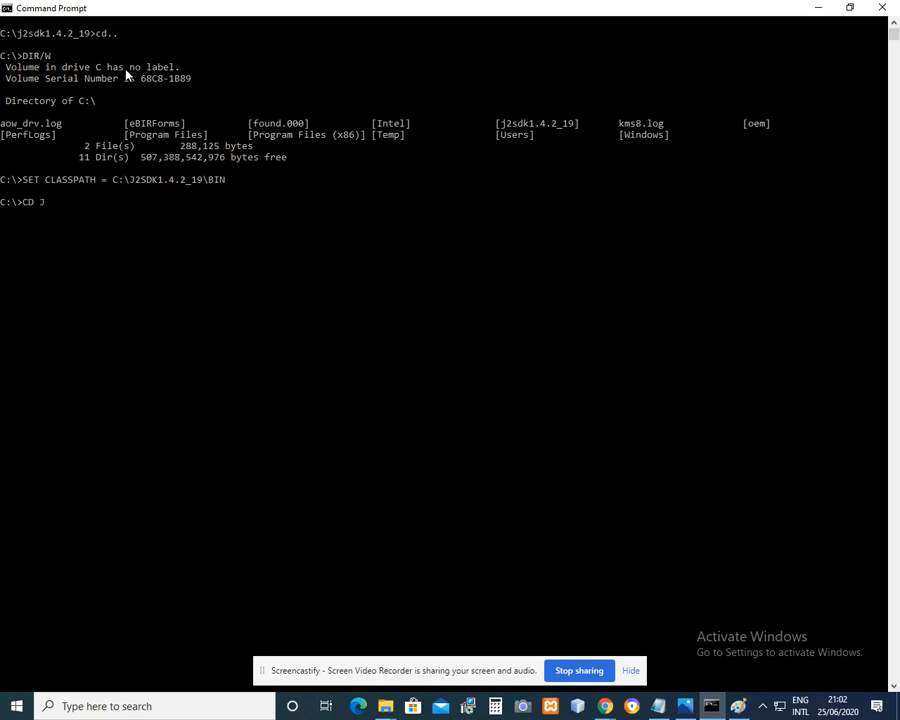
- Change into C:\J2SDK1.4.2_19 and then into its BIN folder
{"action": "type", "text": "2SDK1"}
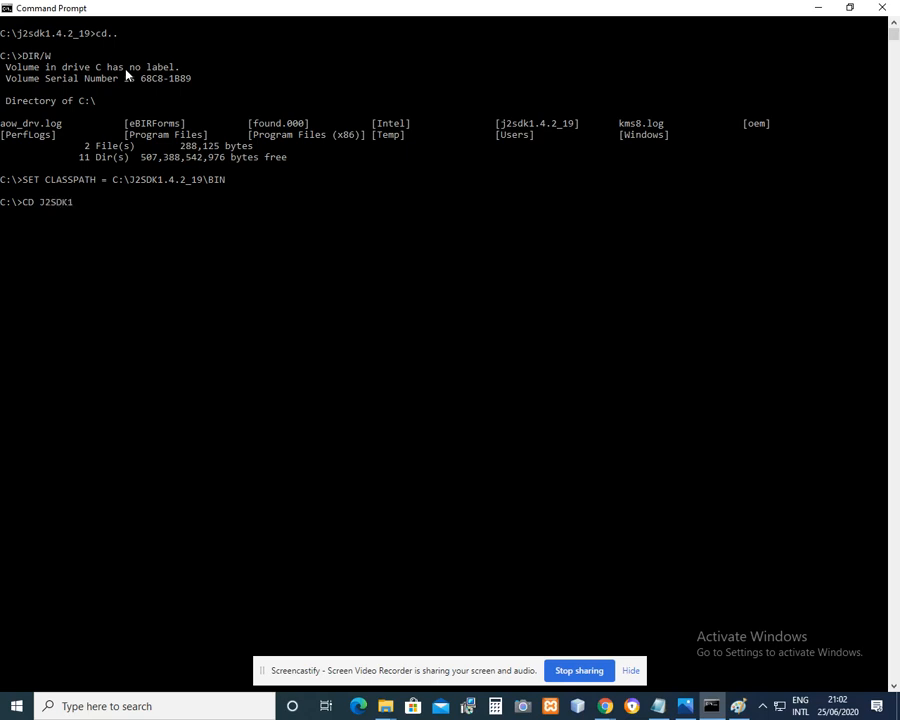
{"action": "type", "text": ".4."}
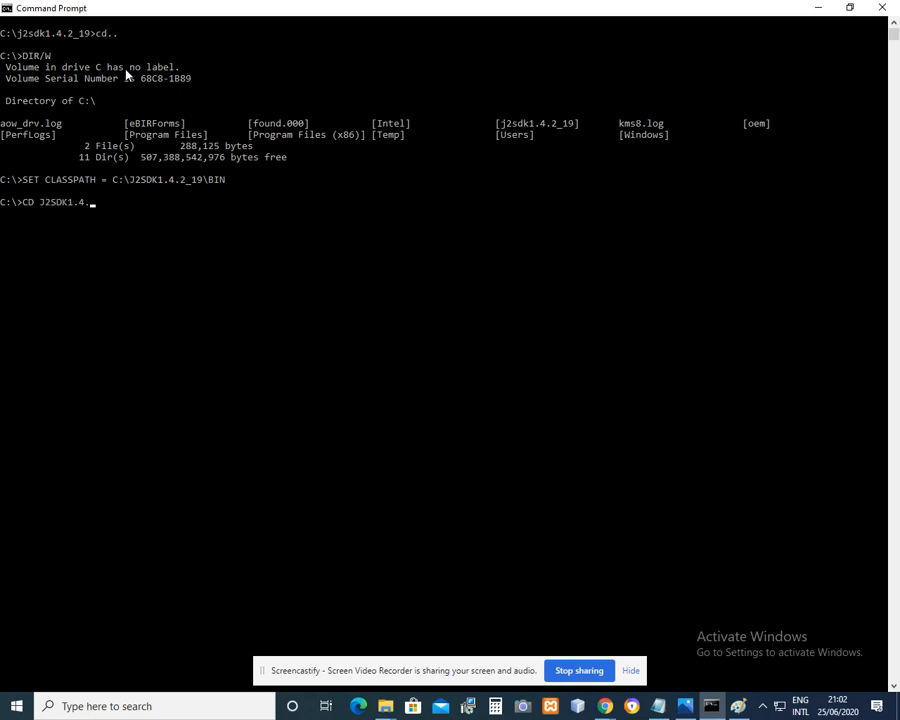
{"action": "type", "text": "2_19"}
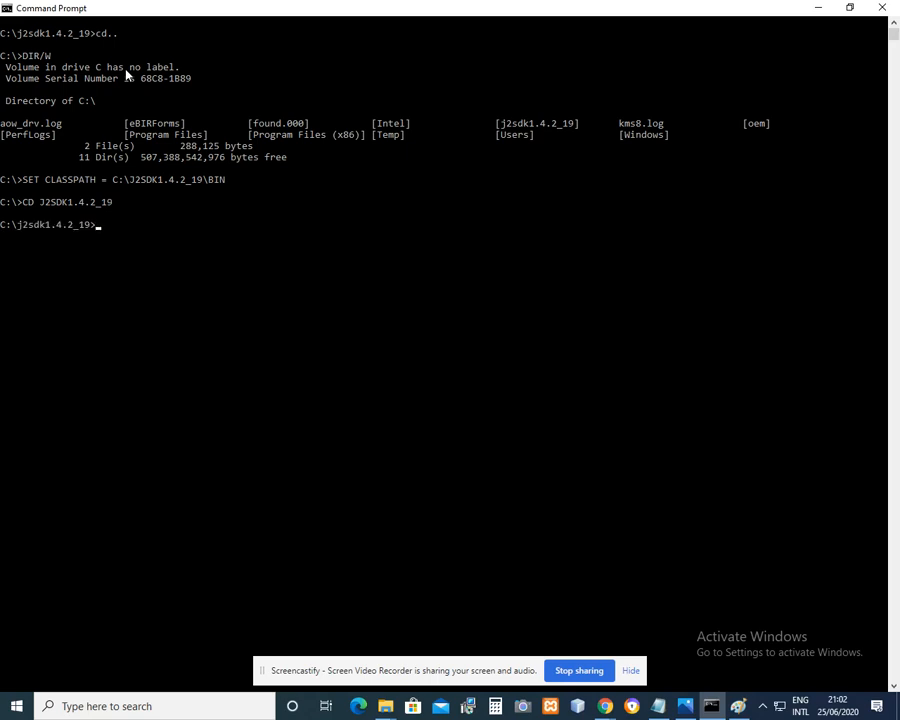
{"action": "type", "text": "CD B"}
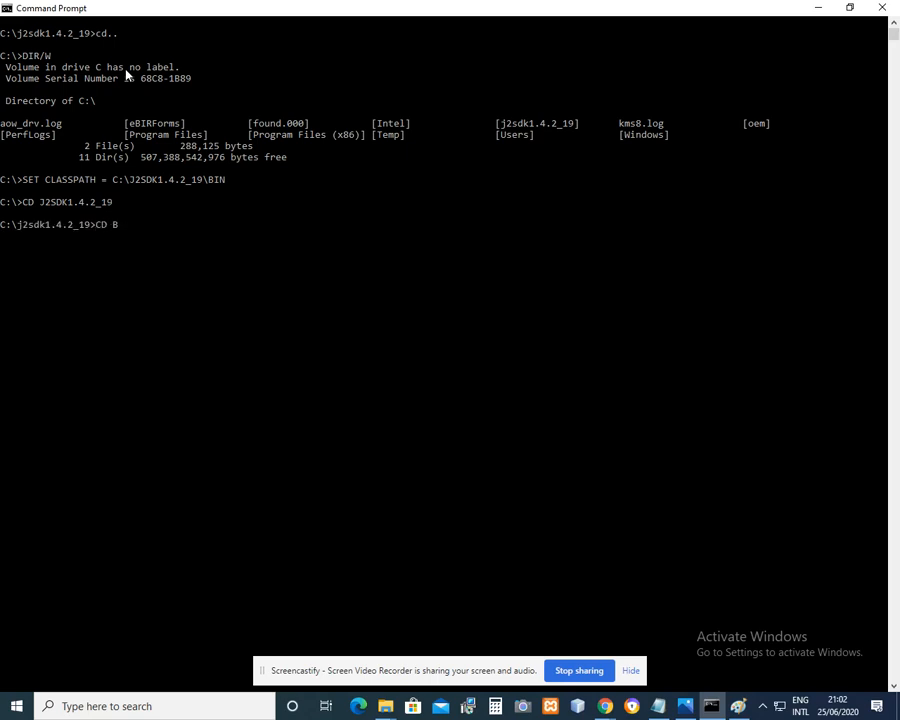
{"action": "type", "text": "IN"}
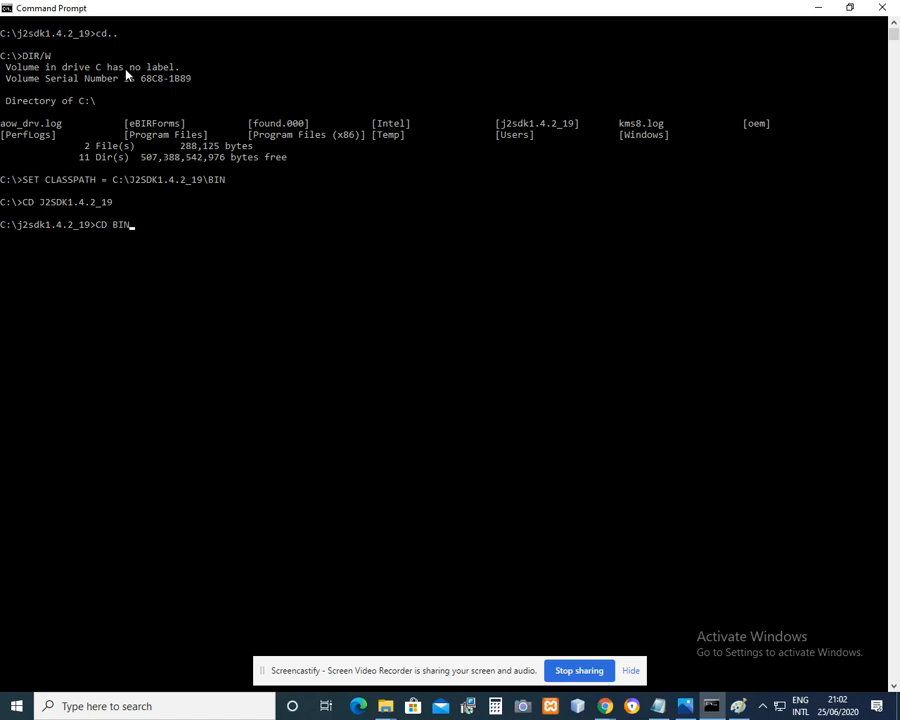
- List the BIN folder contents with DIR /W, showing sample.java
{"action": "type", "text": "DIR"}
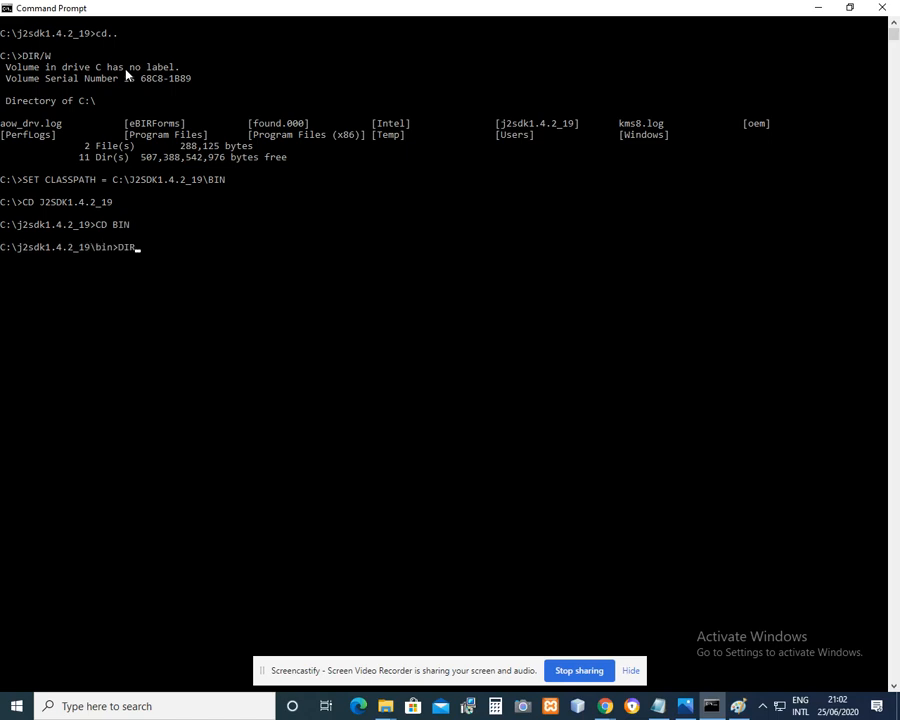
{"action": "type", "text": "/W"}
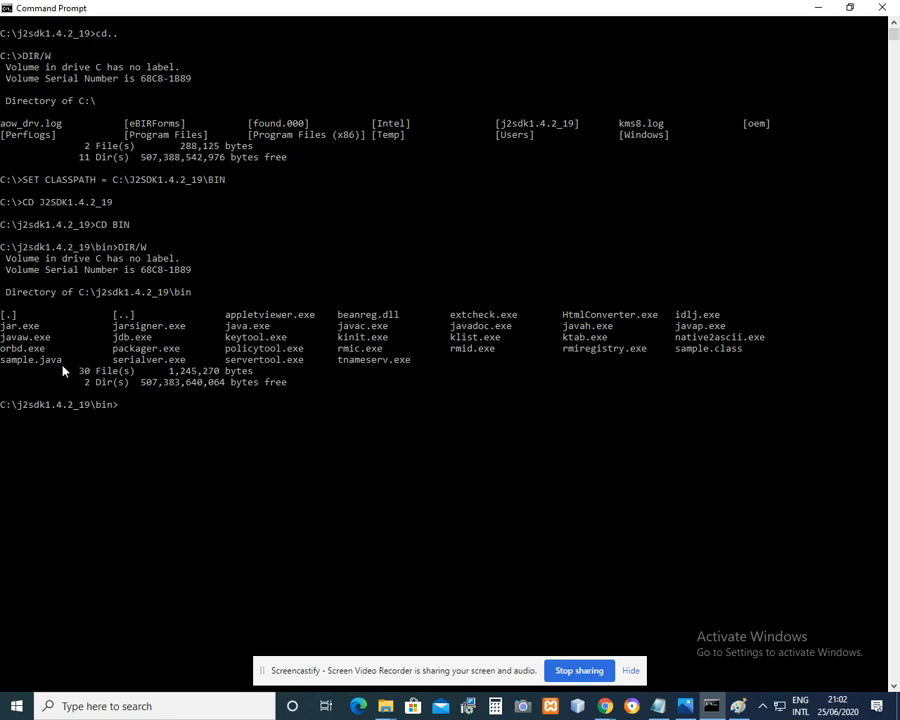
- Compile the program with javac sample.java
{"action": "type", "text": "J"}
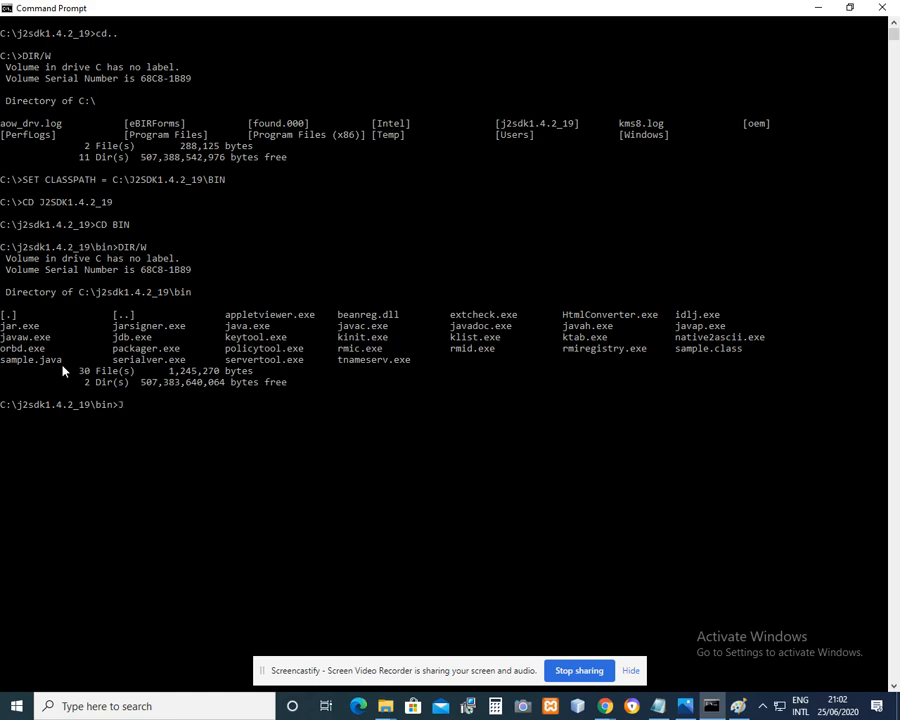
{"action": "key", "text": "Backspace"}
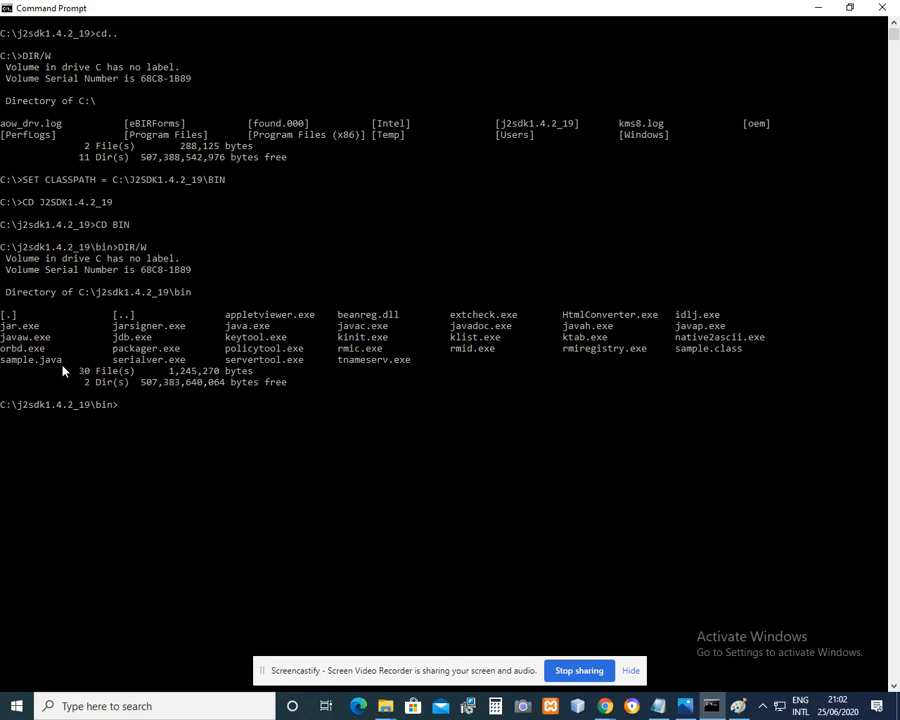
{"action": "type", "text": "j"}
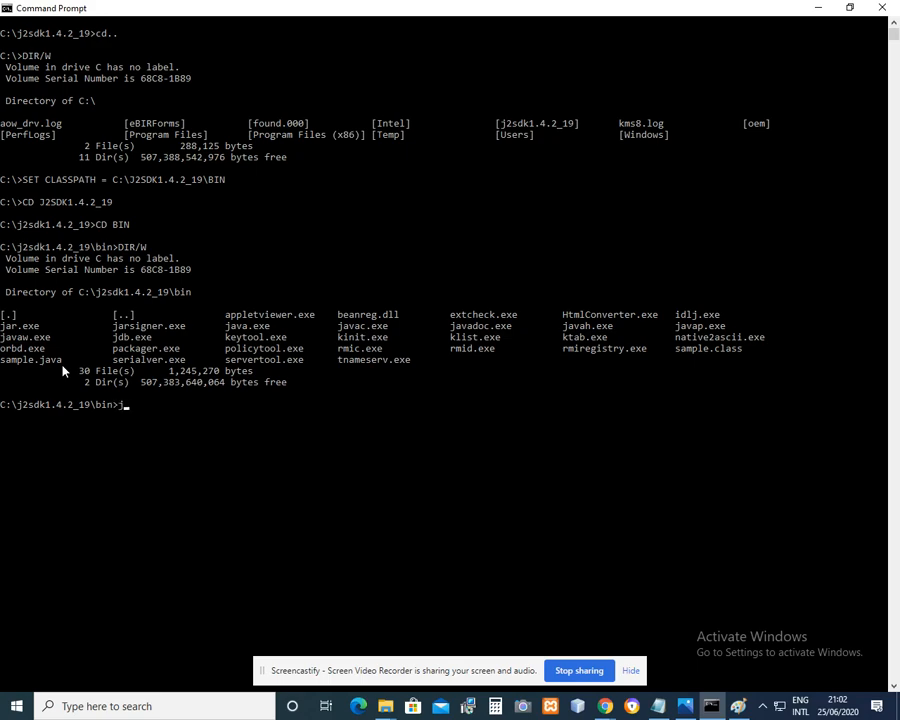
{"action": "type", "text": "avac"}
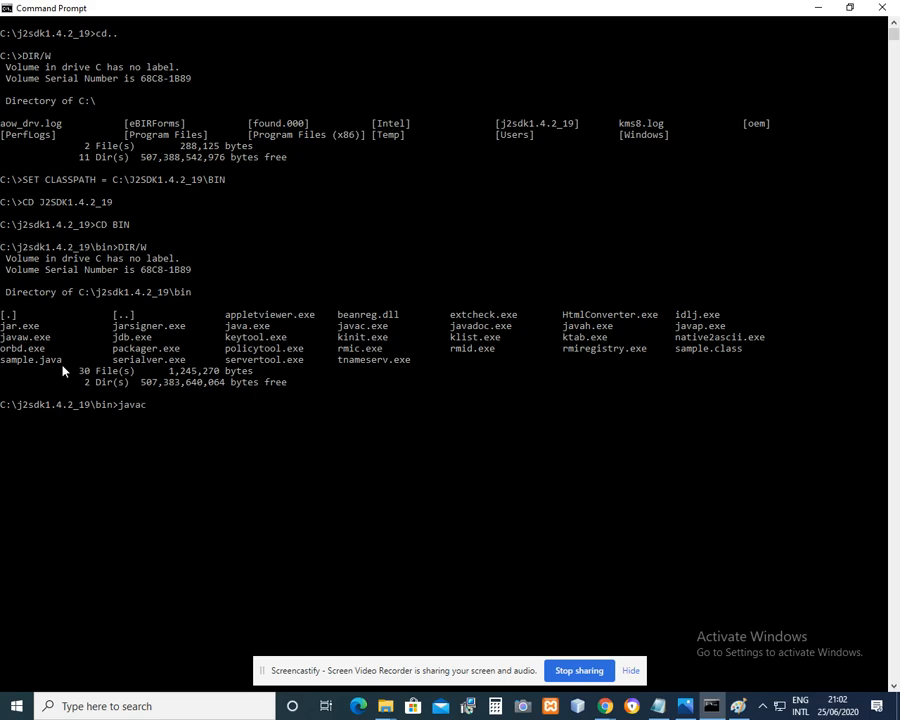
{"action": "type", "text": "sample"}
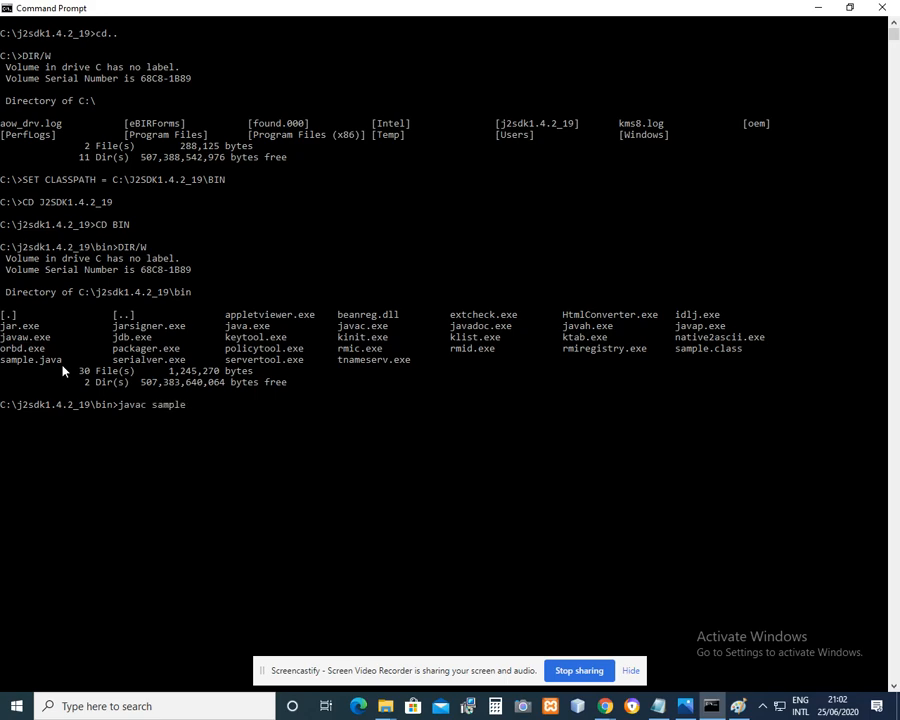
{"action": "type", "text": ".java"}
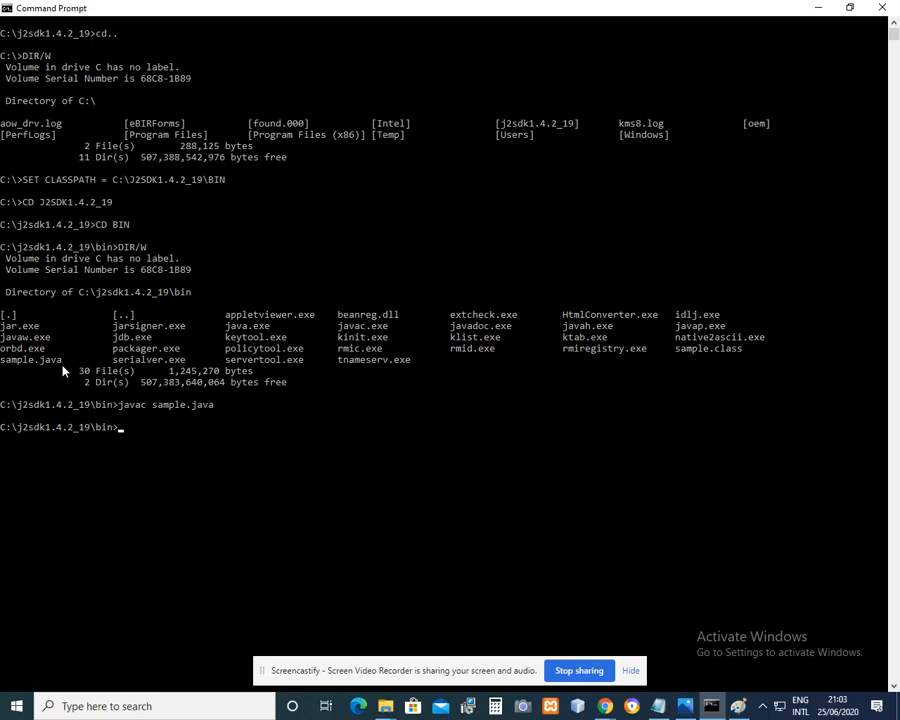
- Run java sample, printing 'Welcome to the World of Programming'
{"action": "type", "text": "java"}
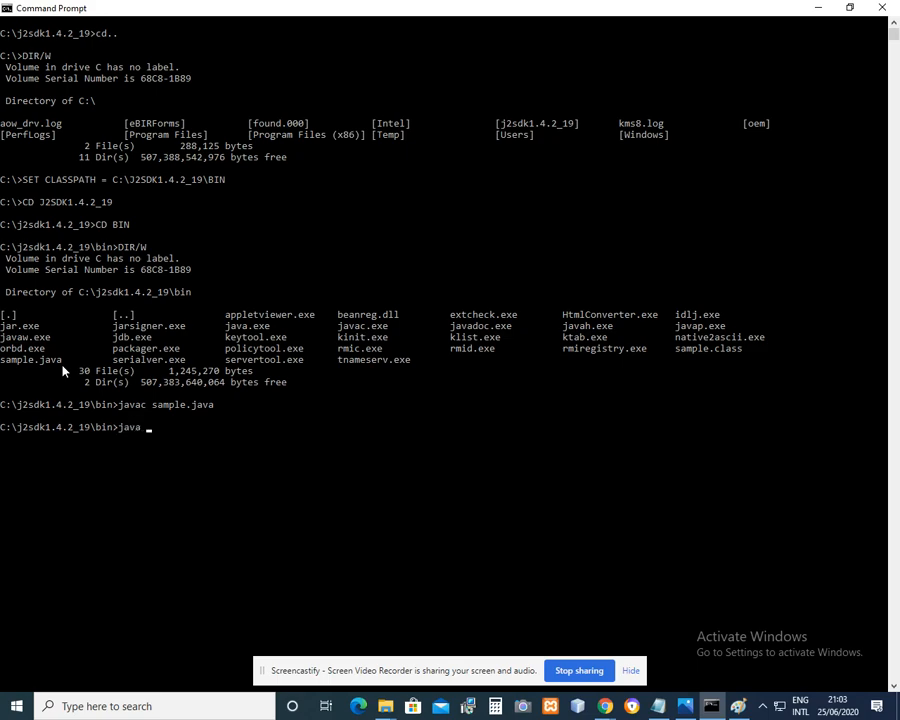
{"action": "type", "text": "sample"}
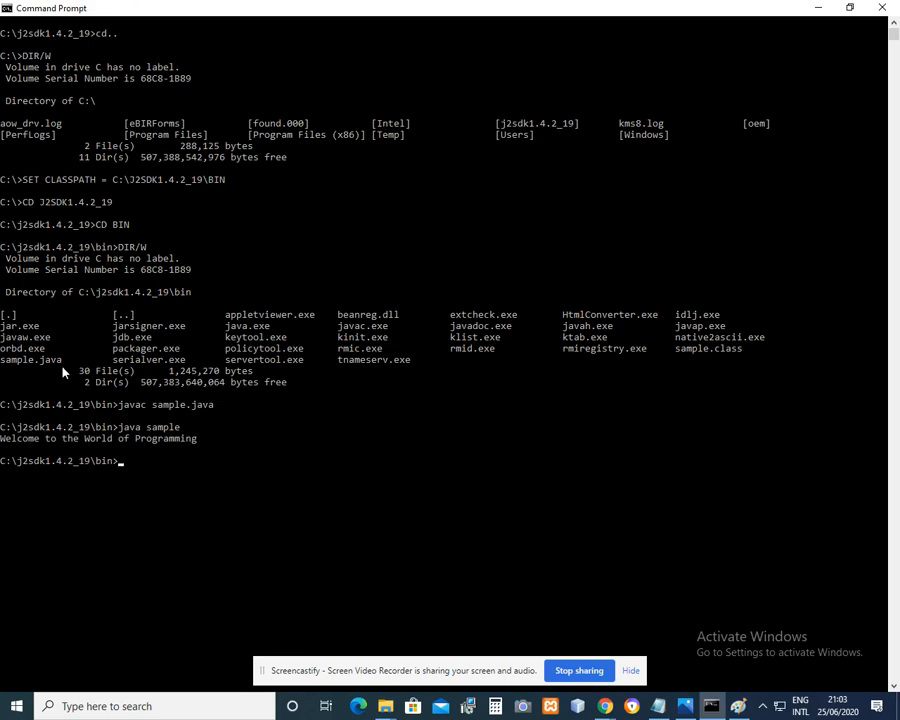
{"action": "mouse_move", "coordinate": [184, 480]}
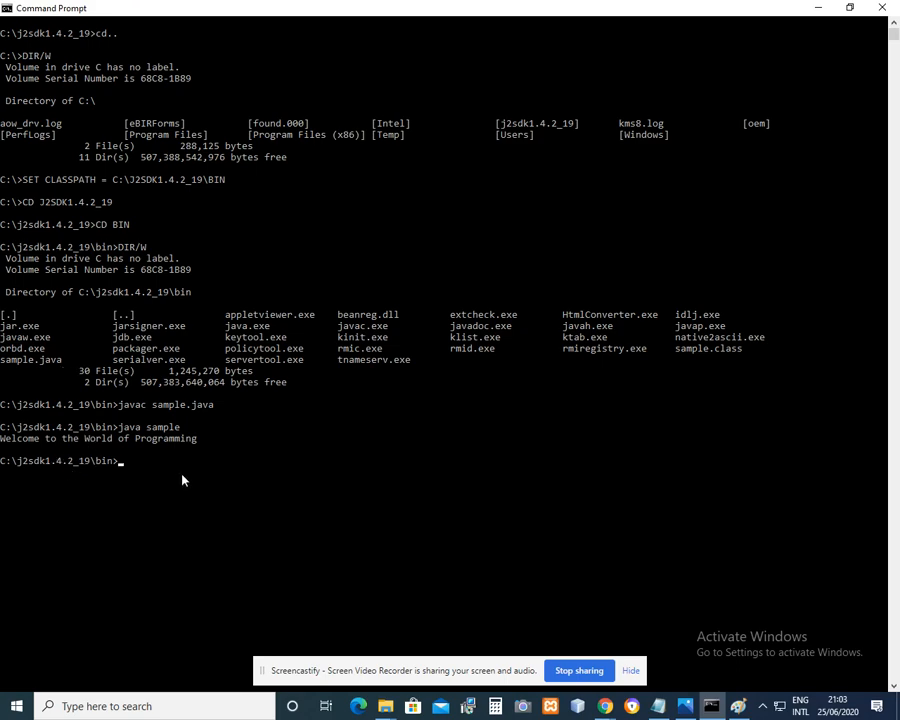
{"action": "mouse_move", "coordinate": [214, 500]}
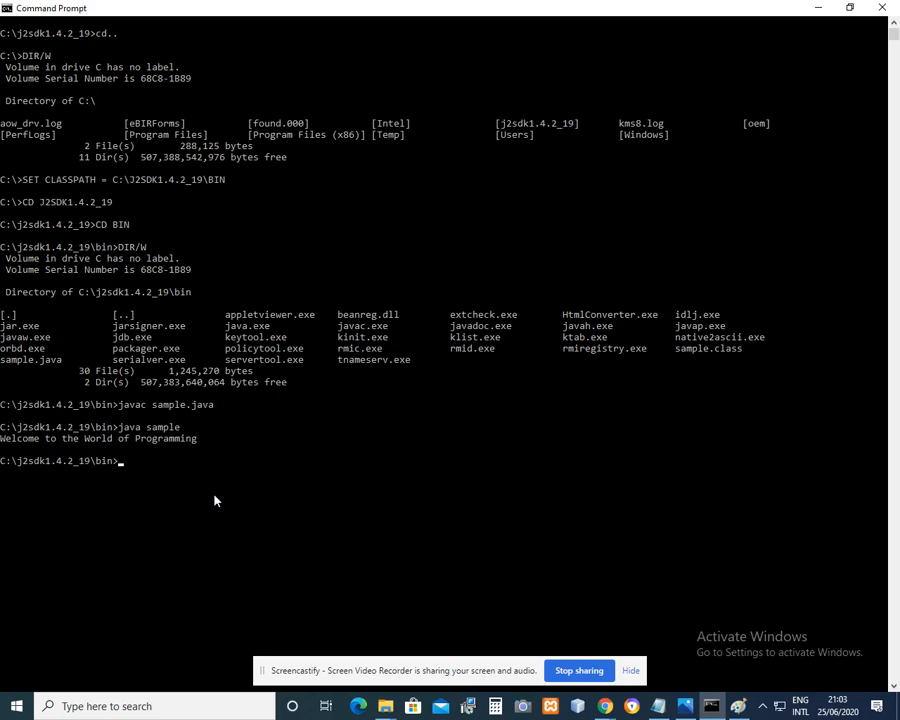
{"action": "mouse_move", "coordinate": [286, 534]}
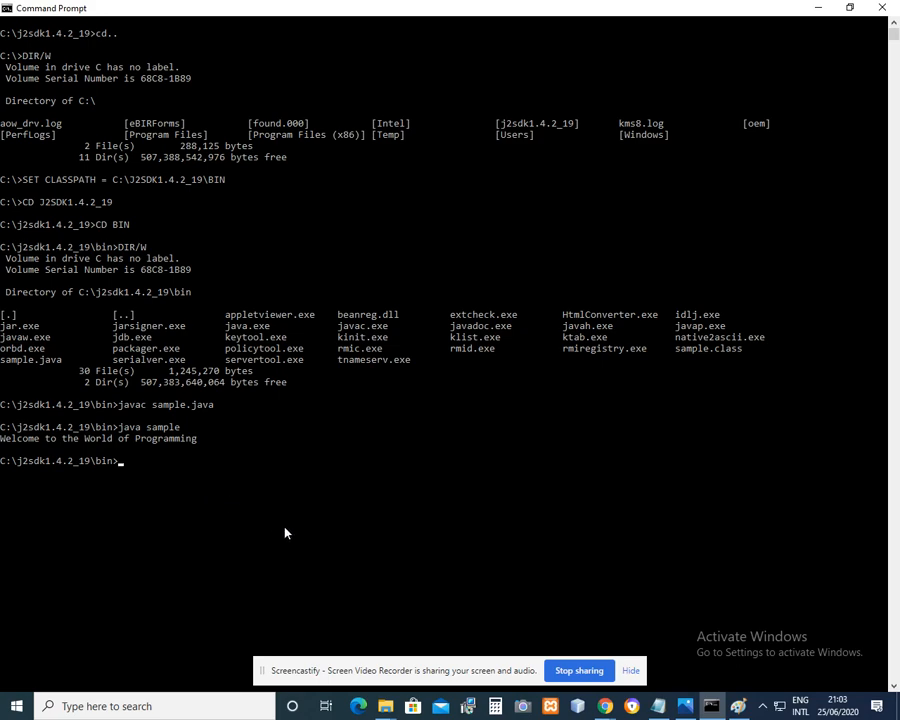
{"action": "mouse_move", "coordinate": [220, 510]}
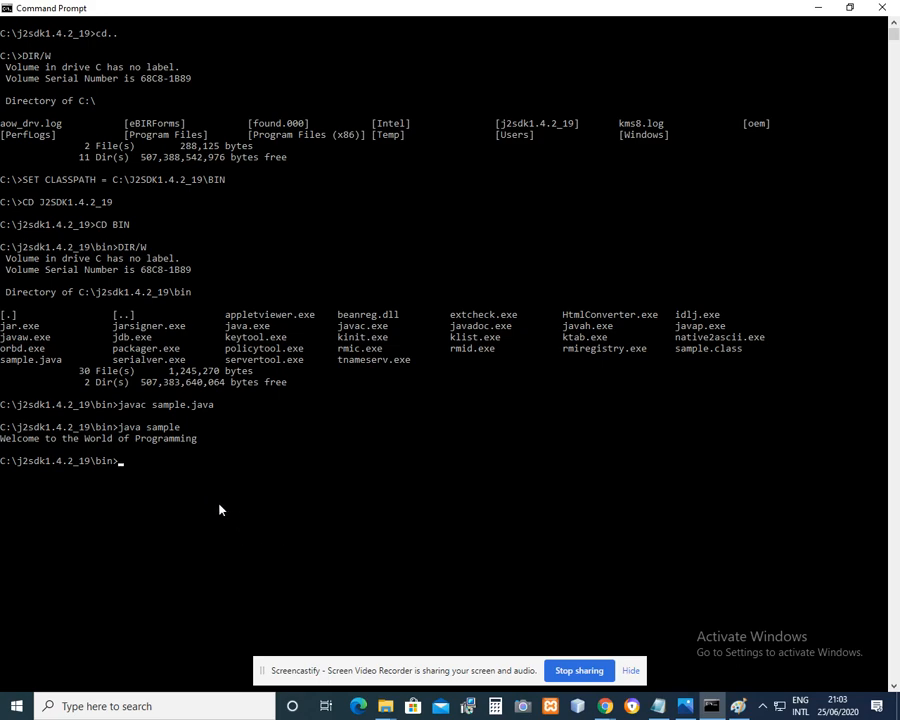
{"action": "mouse_move", "coordinate": [416, 520]}
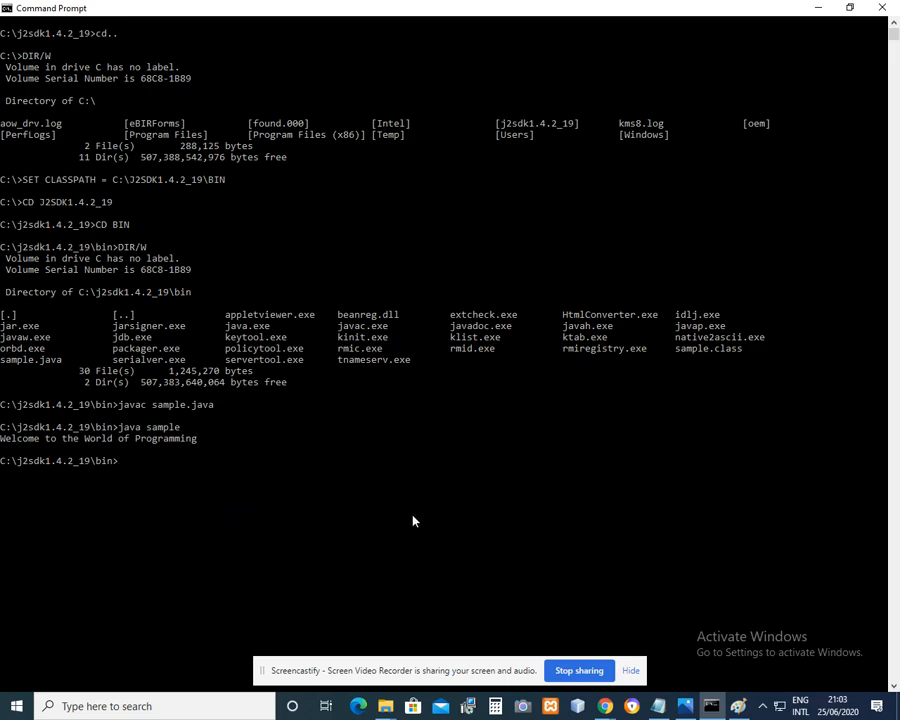
{"action": "mouse_move", "coordinate": [392, 518]}
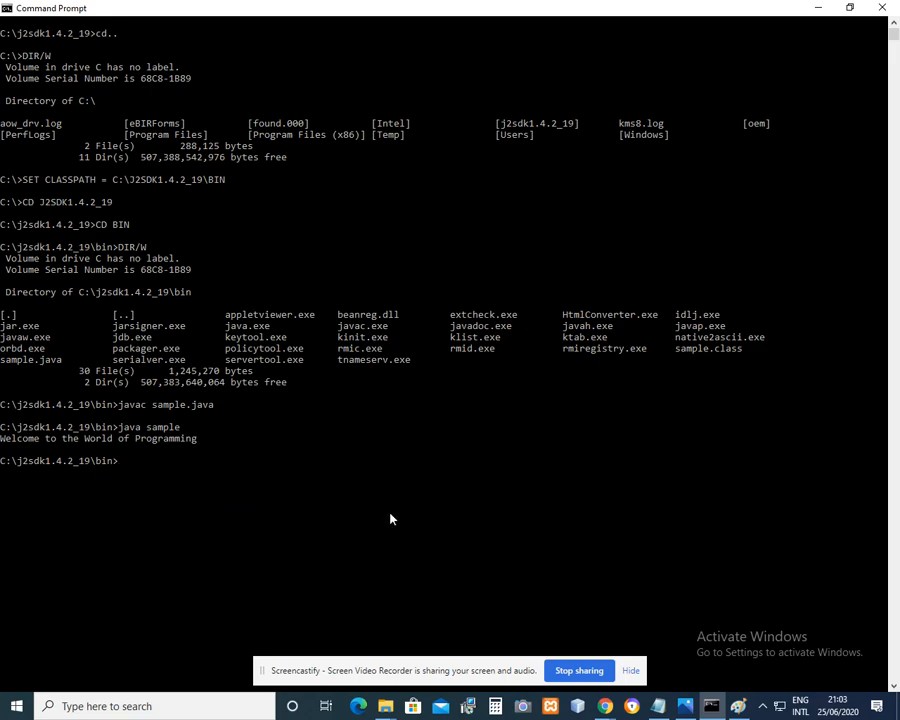
{"action": "mouse_move", "coordinate": [402, 516]}
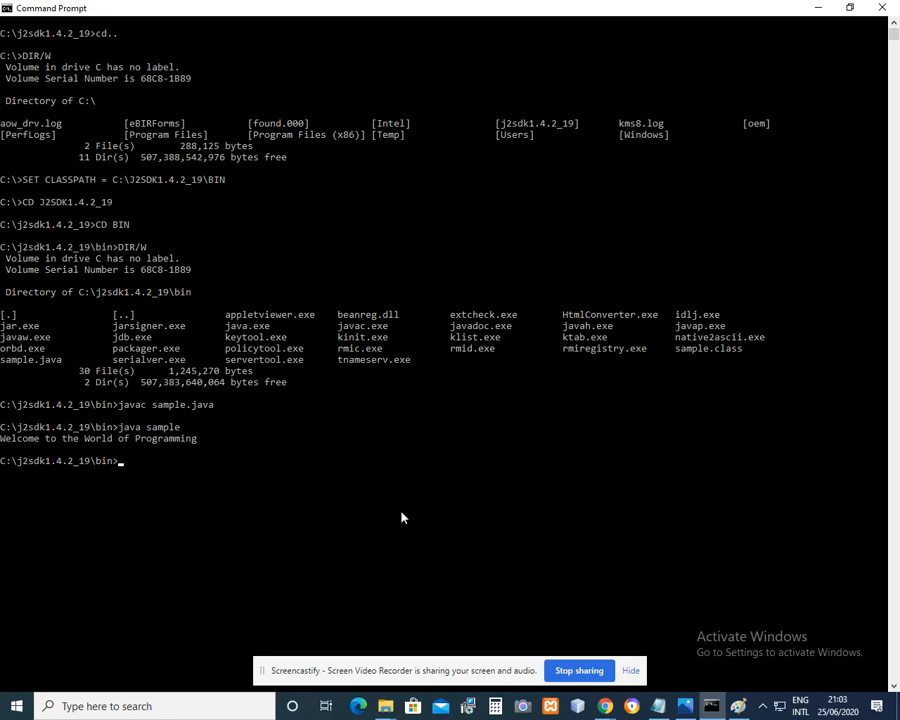
{"action": "mouse_move", "coordinate": [448, 500]}
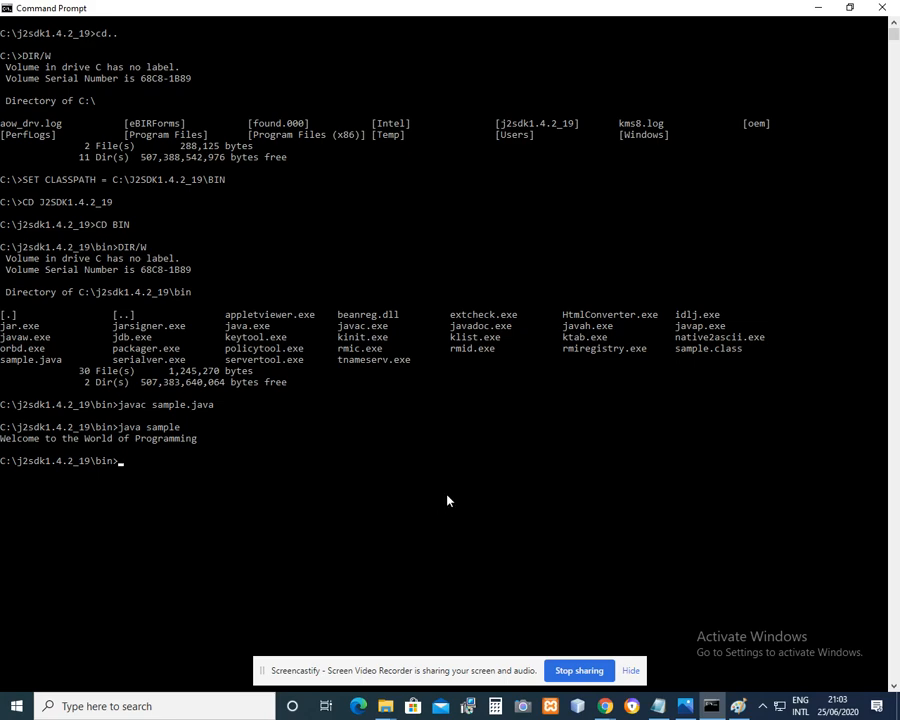